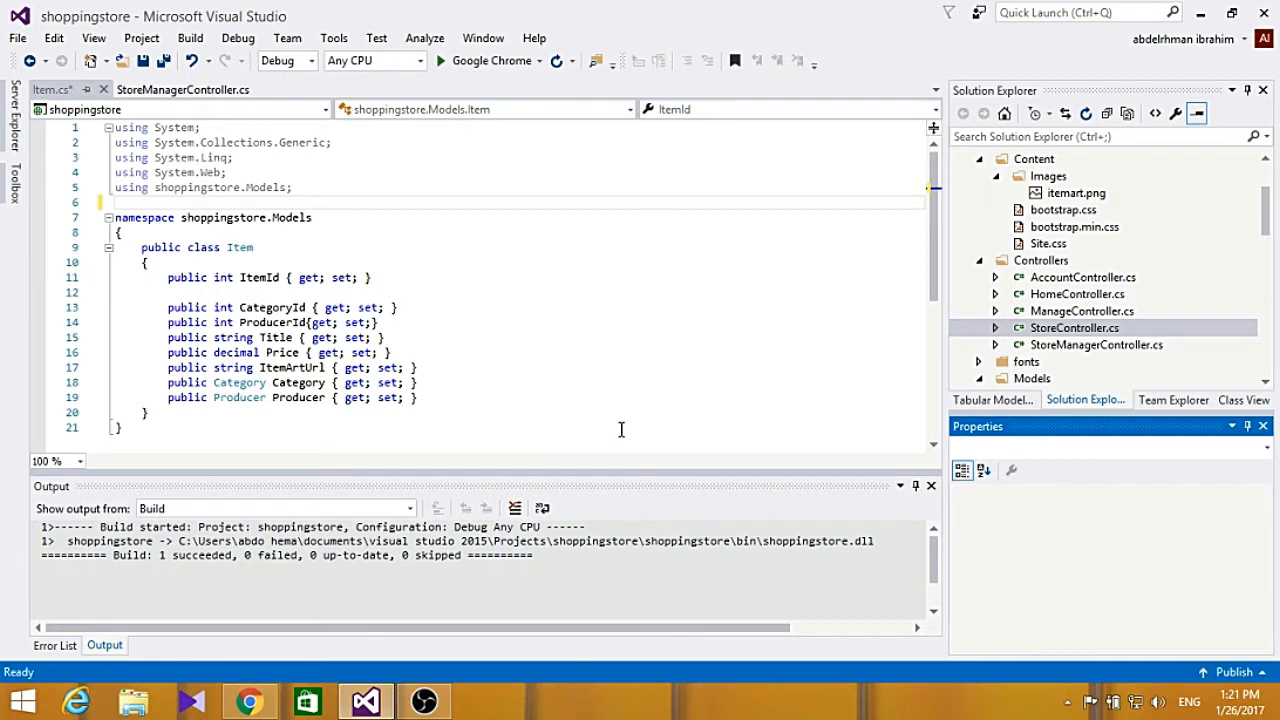
# Add using directives for System.ComponentModel and System.ComponentModel.DataAnnotations below the existing imports.
pyautogui.click(190, 188)
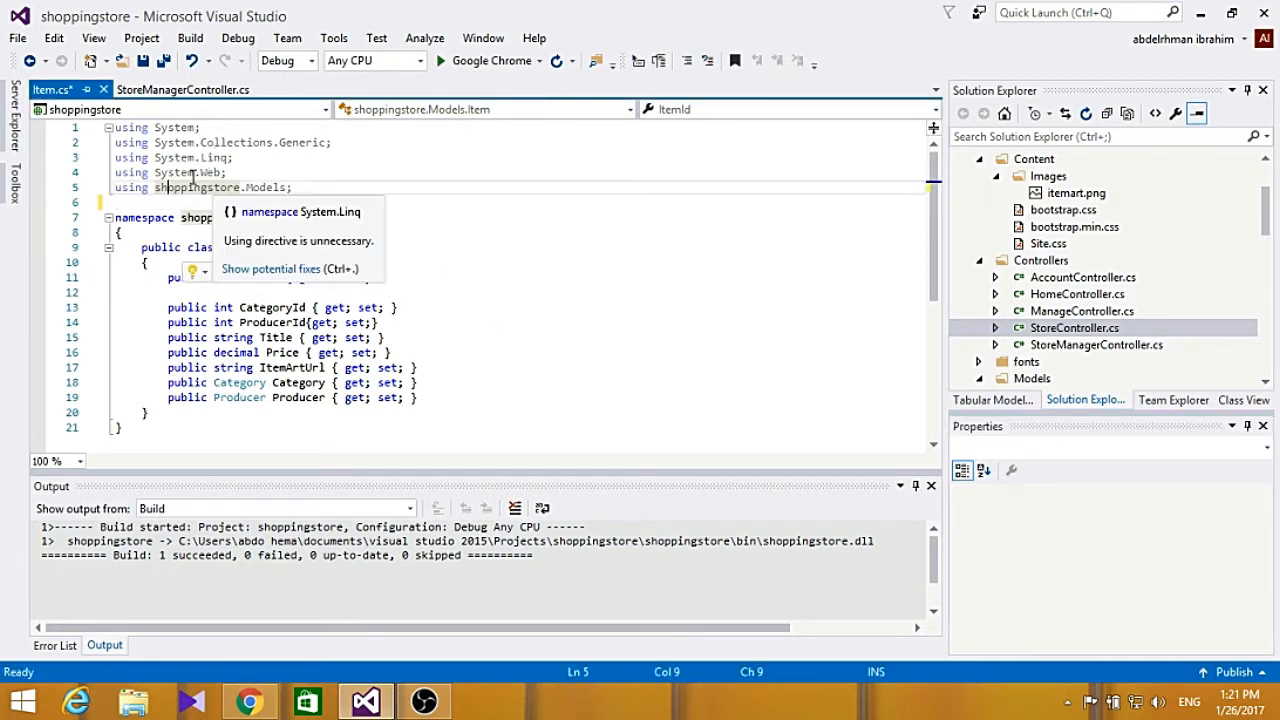
pyautogui.write('using sys')
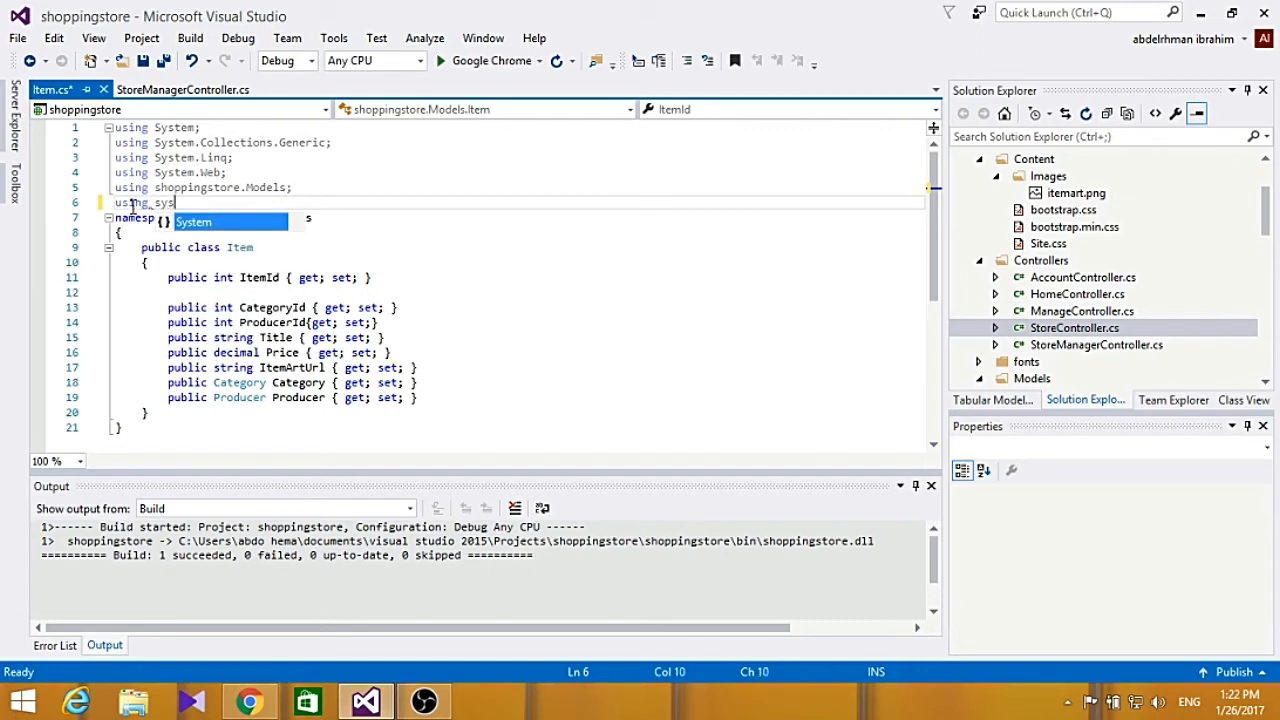
pyautogui.write('.')
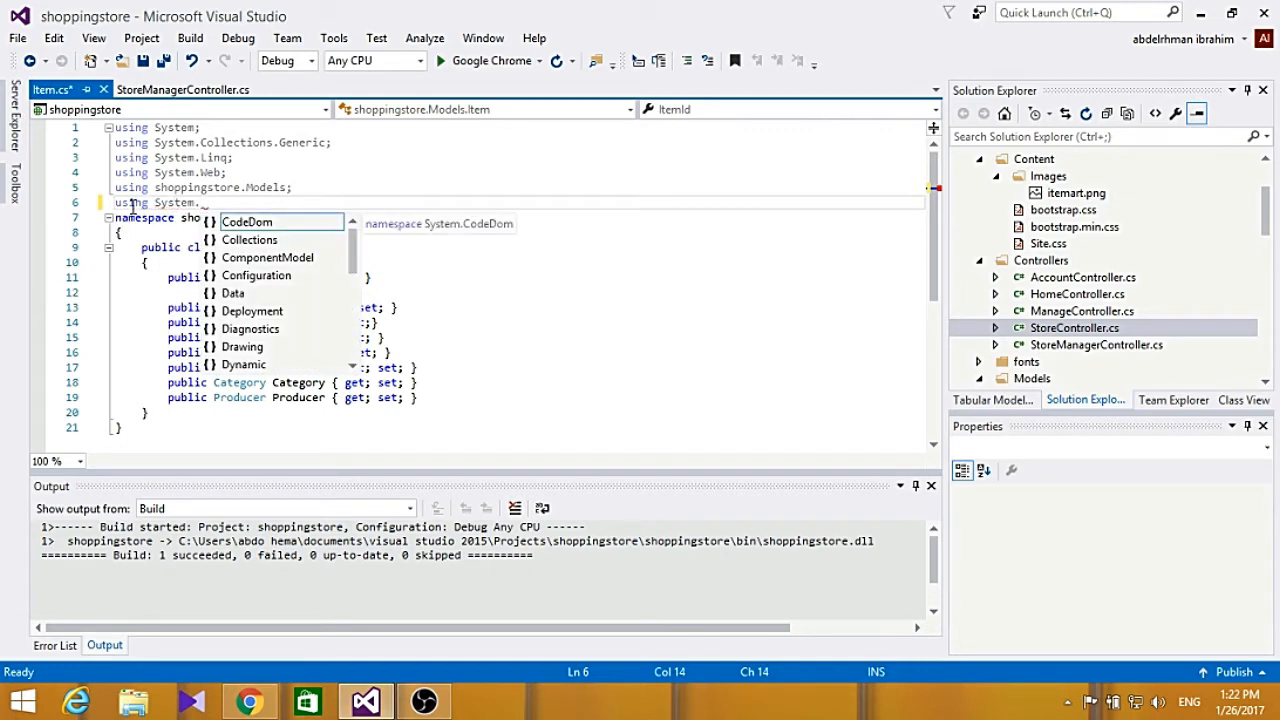
pyautogui.write('.')
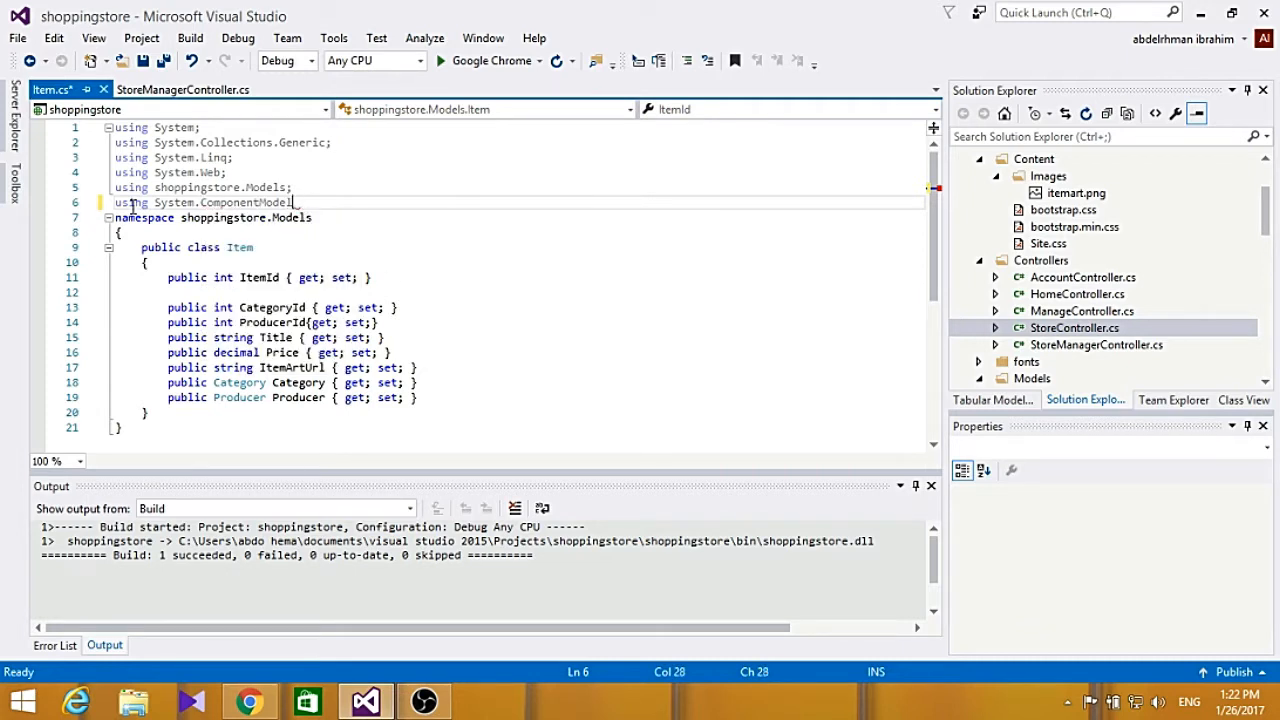
pyautogui.write('using')
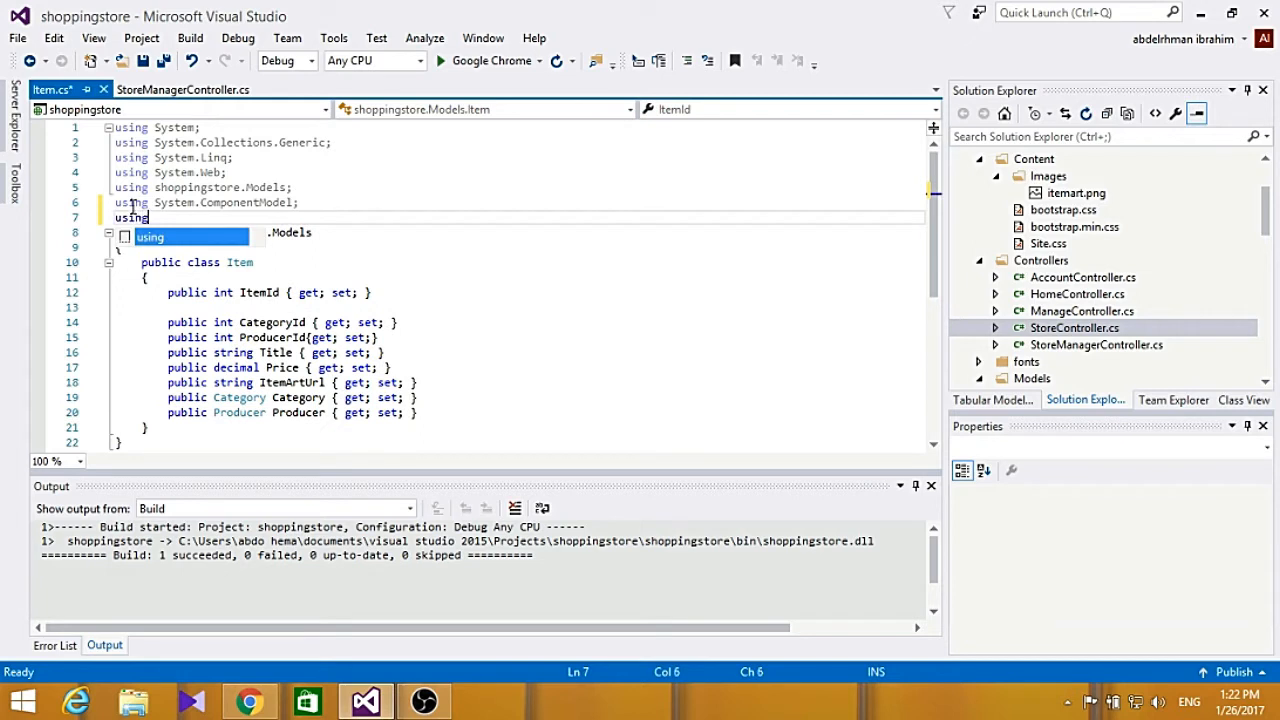
pyautogui.write('ss')
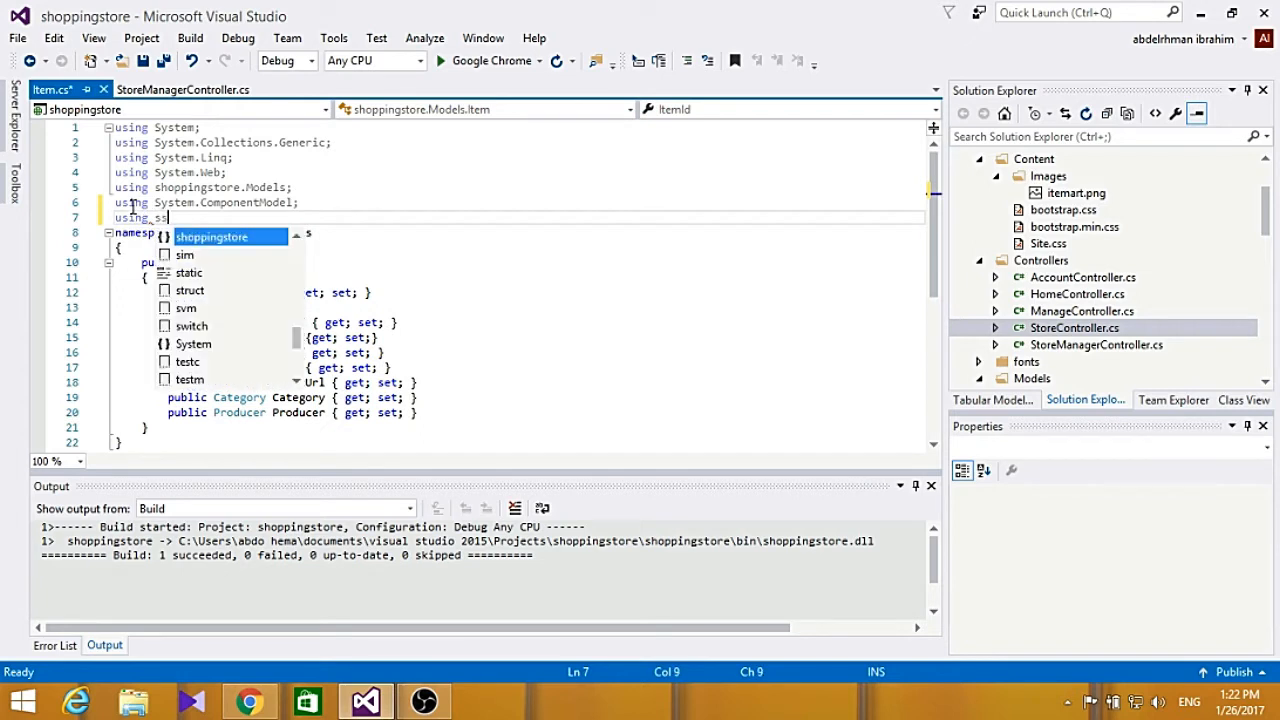
pyautogui.press('Backspace')
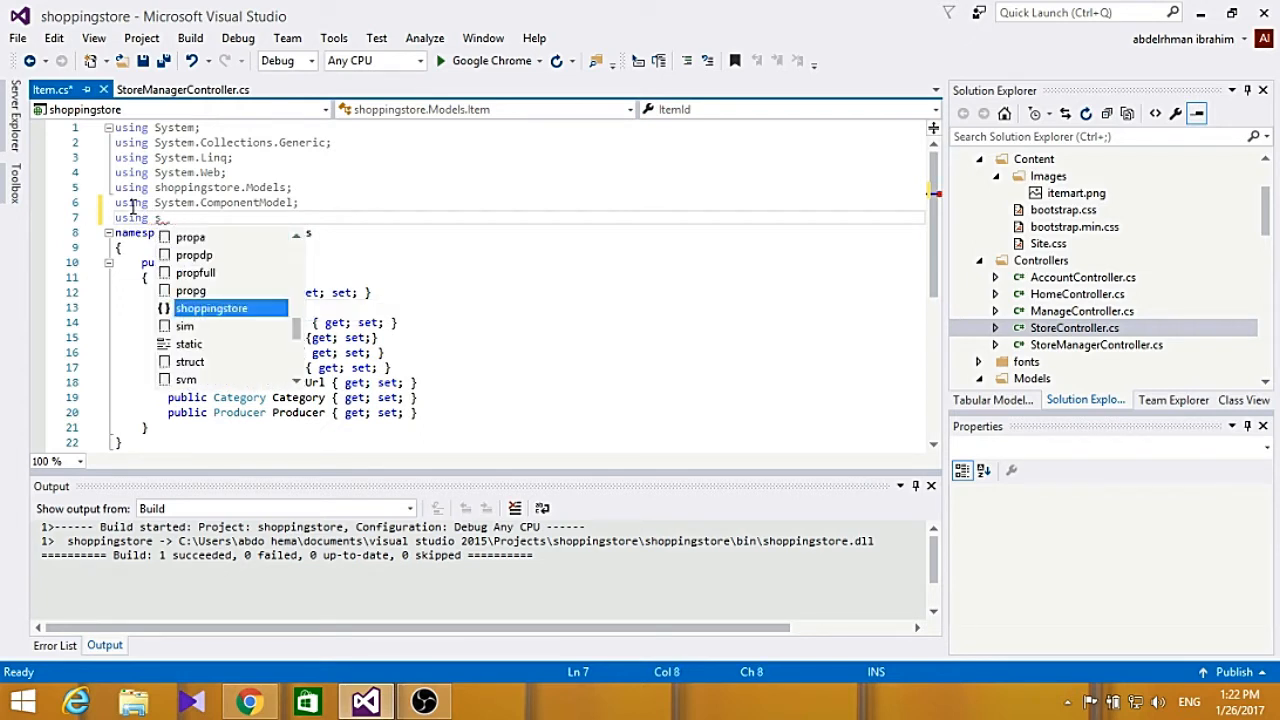
pyautogui.write('S')
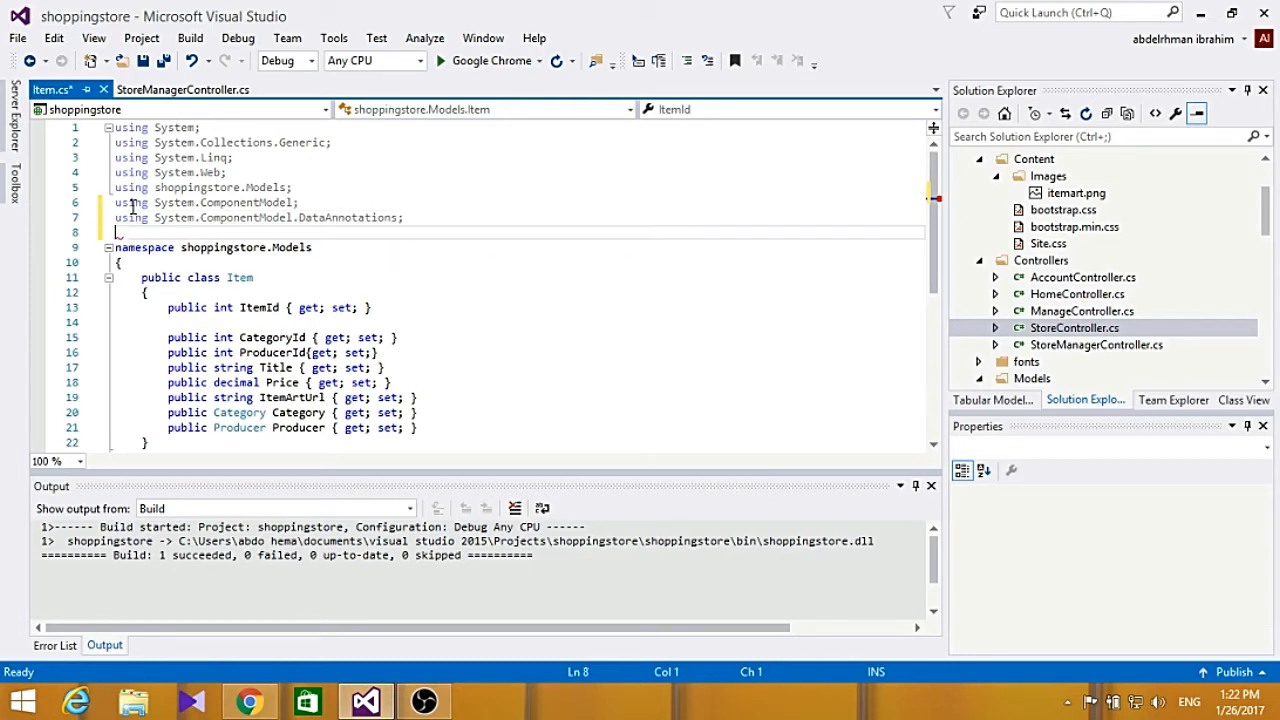
# Add a using directive for System.Web.Mvc.
pyautogui.write('using')
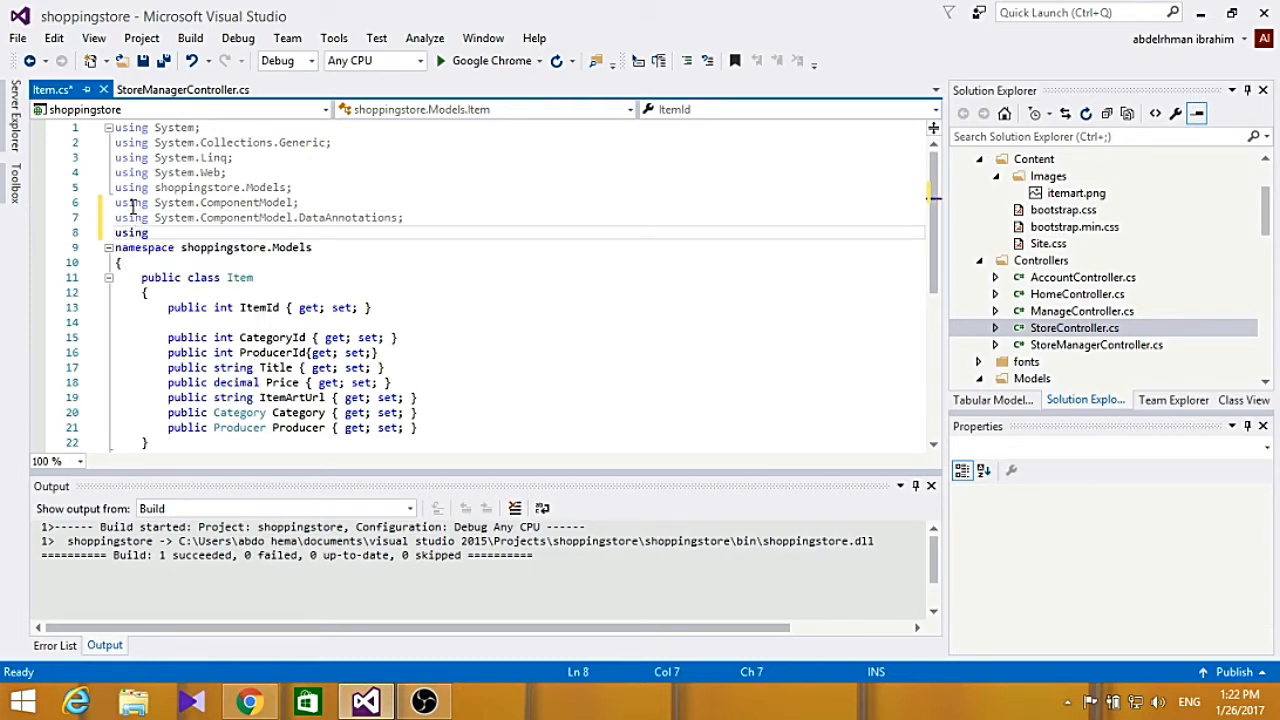
pyautogui.write('sys')
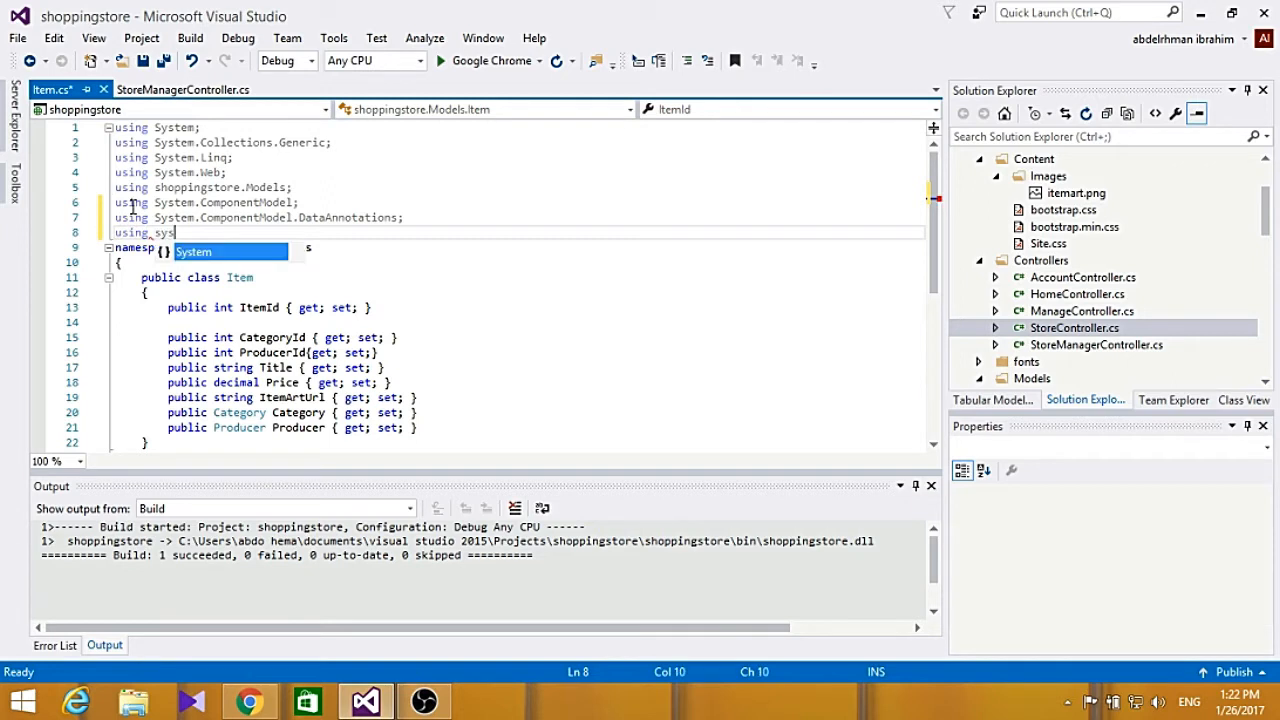
pyautogui.write('we')
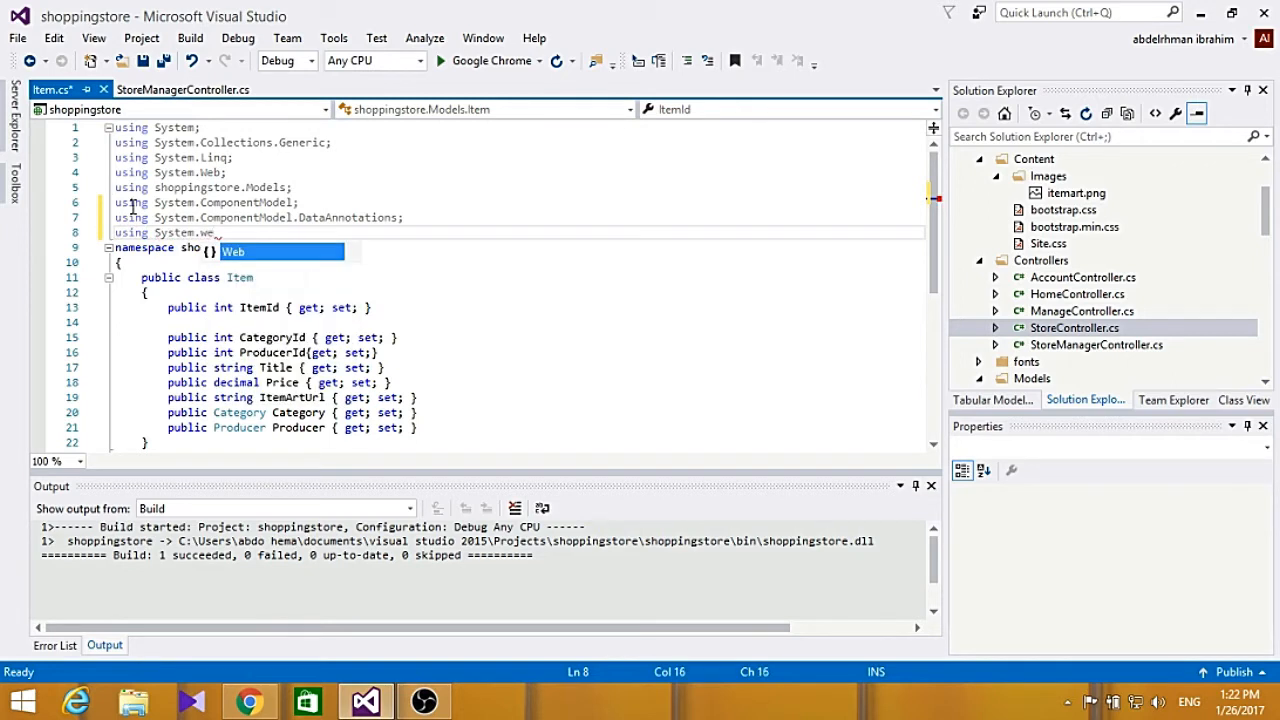
pyautogui.write('.mv')
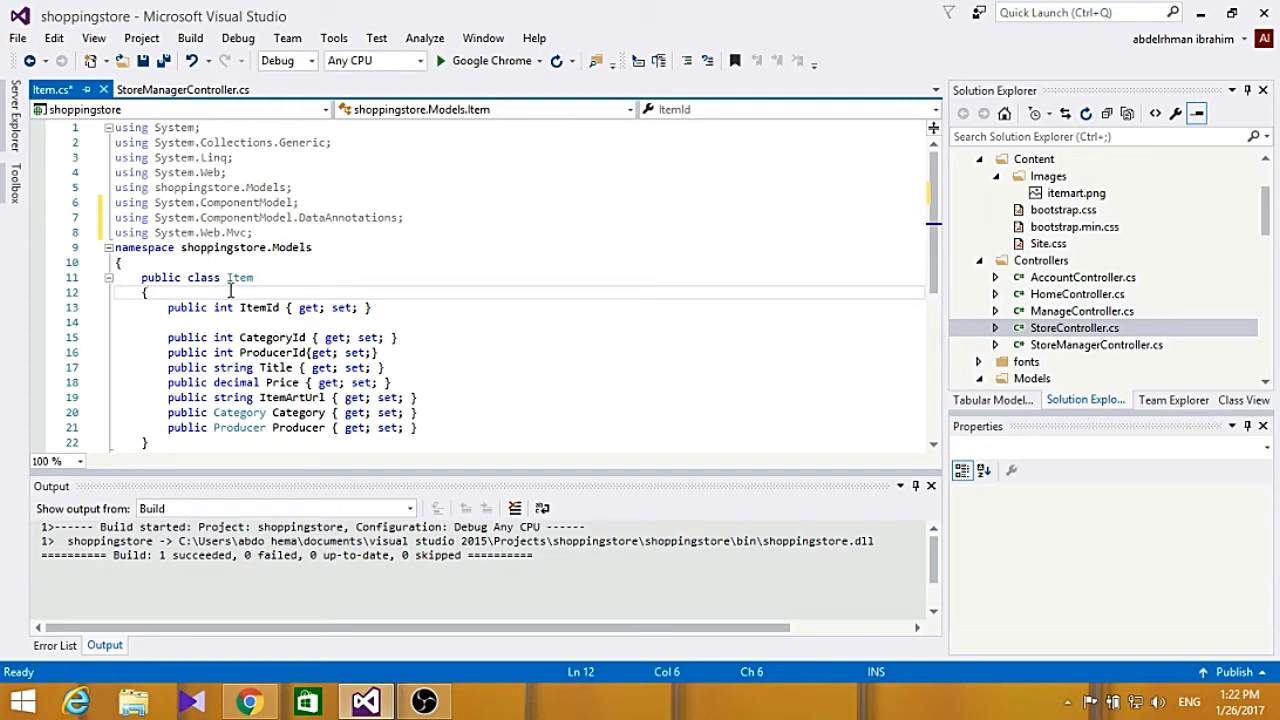
# Add [Bind(Exclude = "ItemId")] above the public class Item declaration.
pyautogui.click(120, 262)
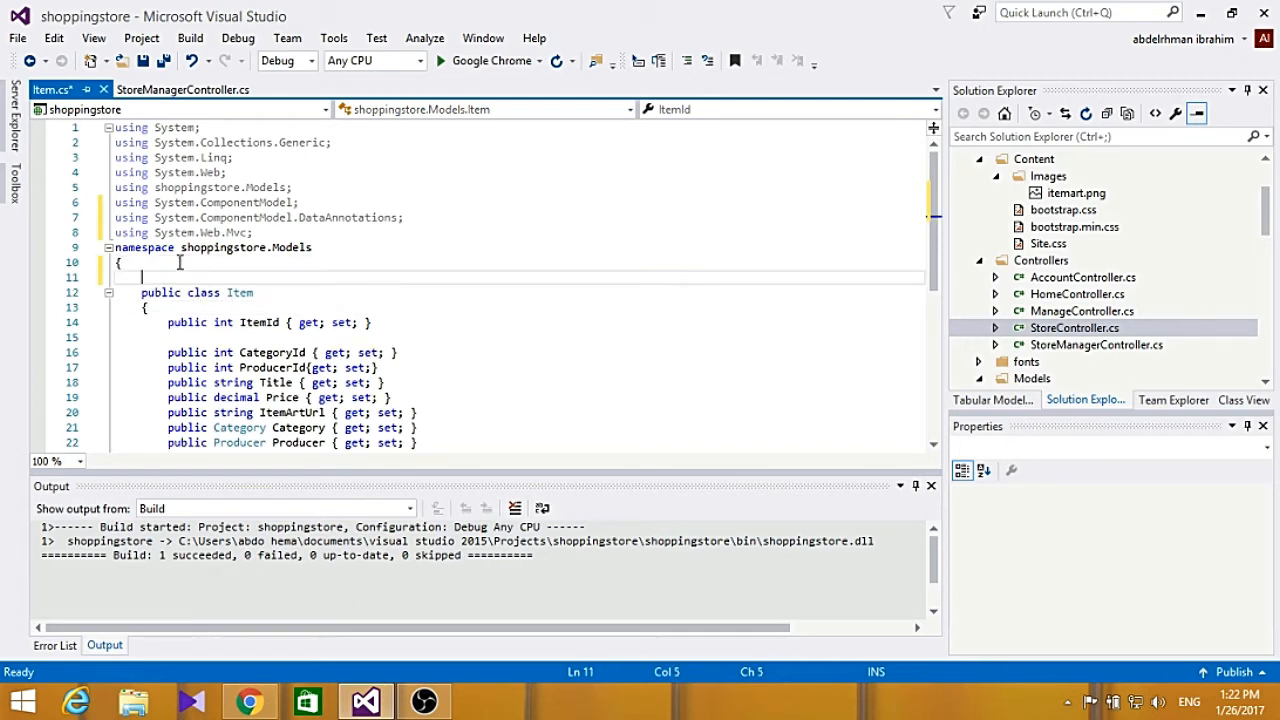
pyautogui.write('[]')
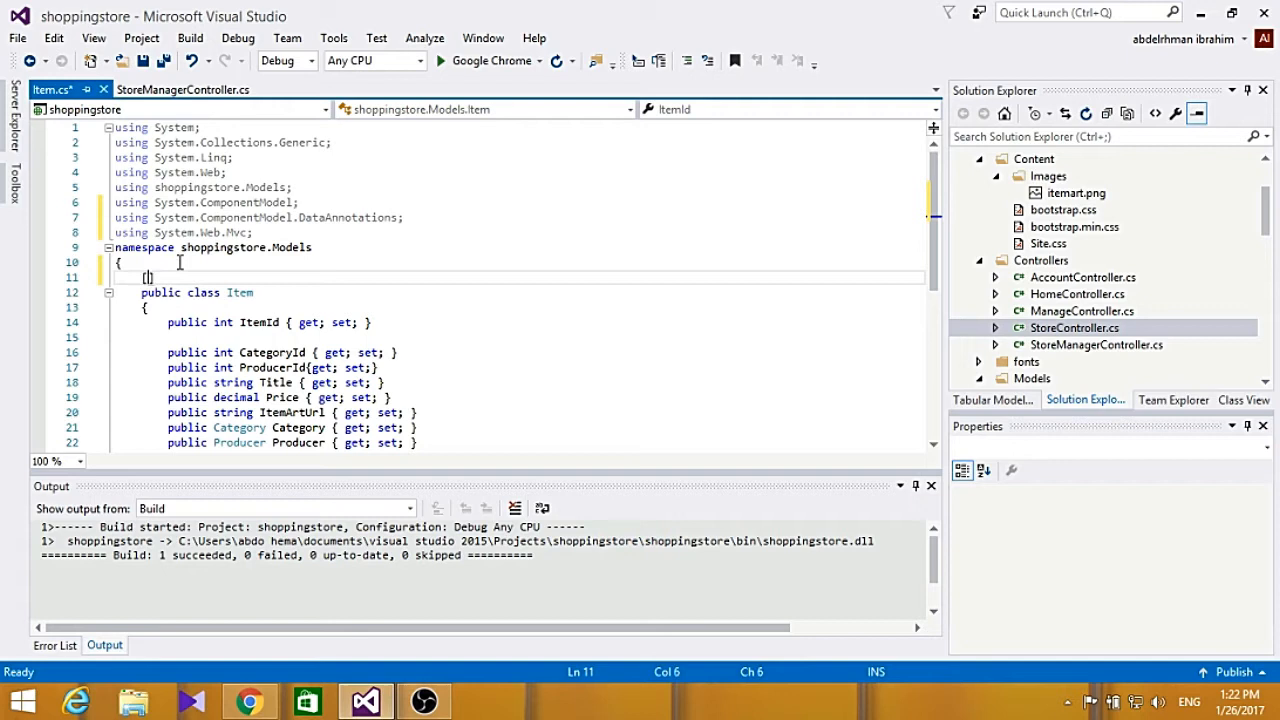
pyautogui.write('Bind')
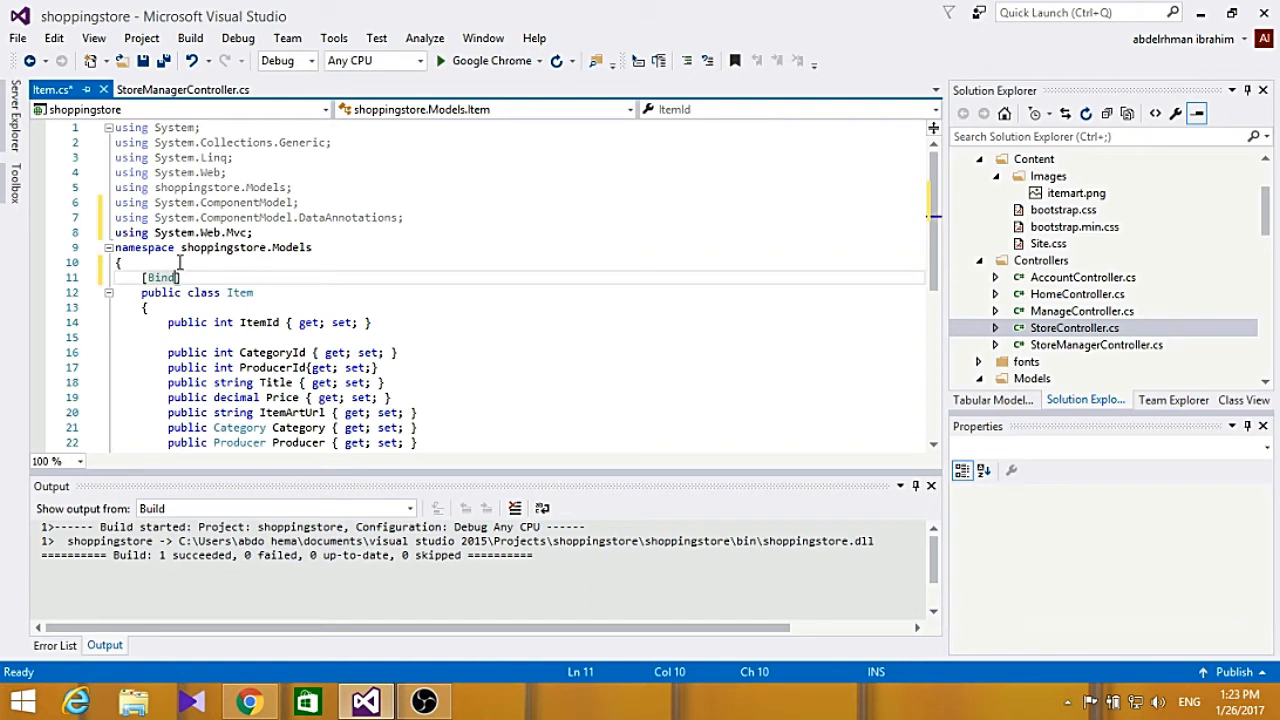
pyautogui.write('E)')
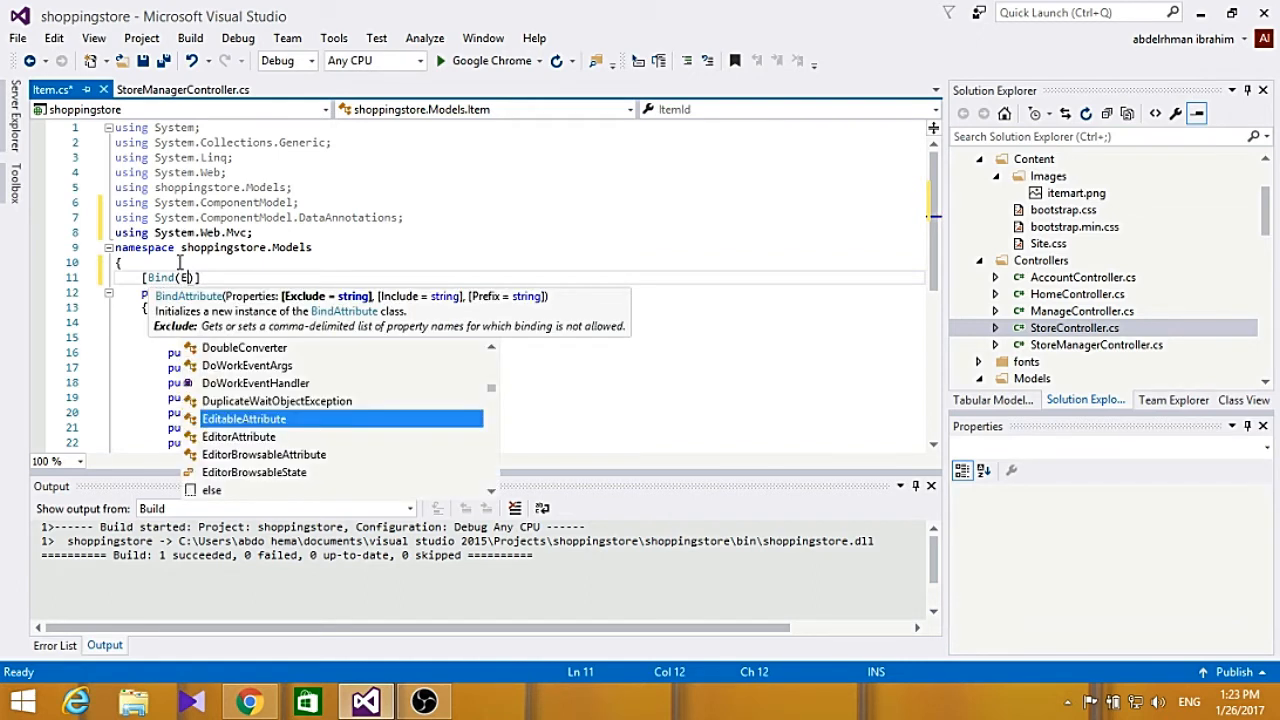
pyautogui.write('x')
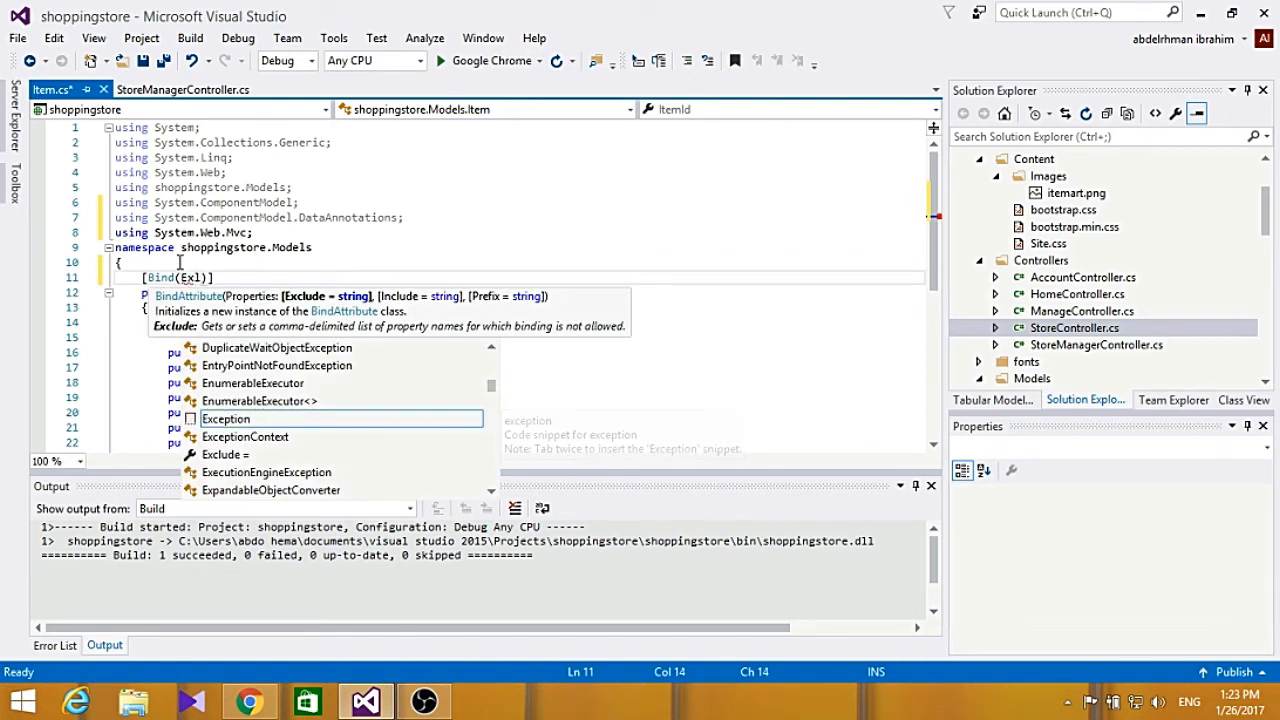
pyautogui.write('clude =')
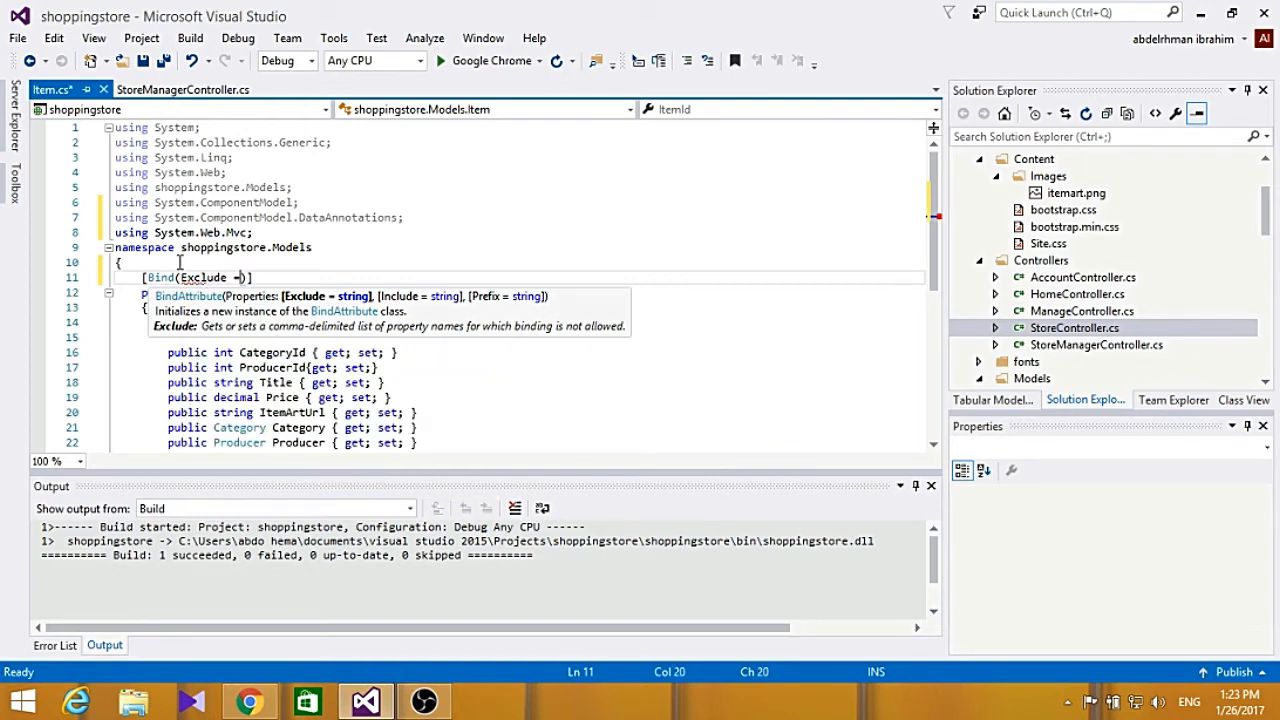
pyautogui.write('"')
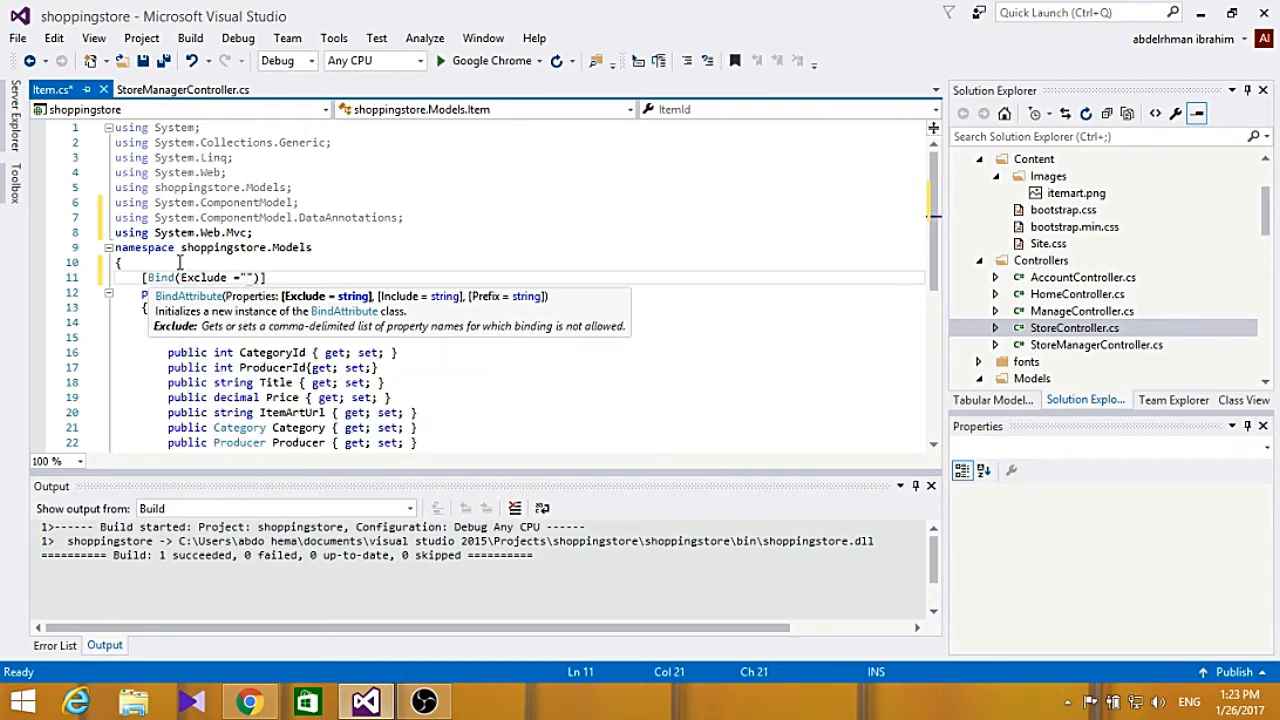
pyautogui.write('ItemId')
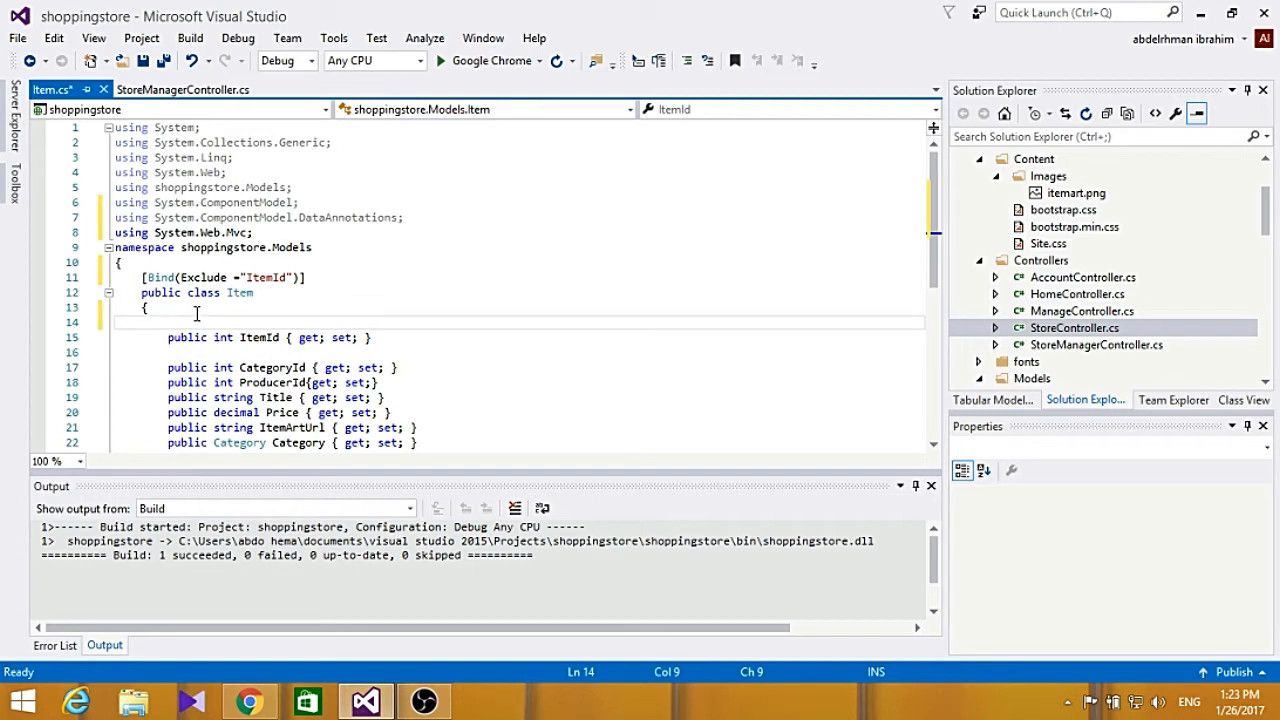
# Add [ScaffoldColumn(false)] above the ItemId property, completing false via IntelliSense.
pyautogui.write('9')
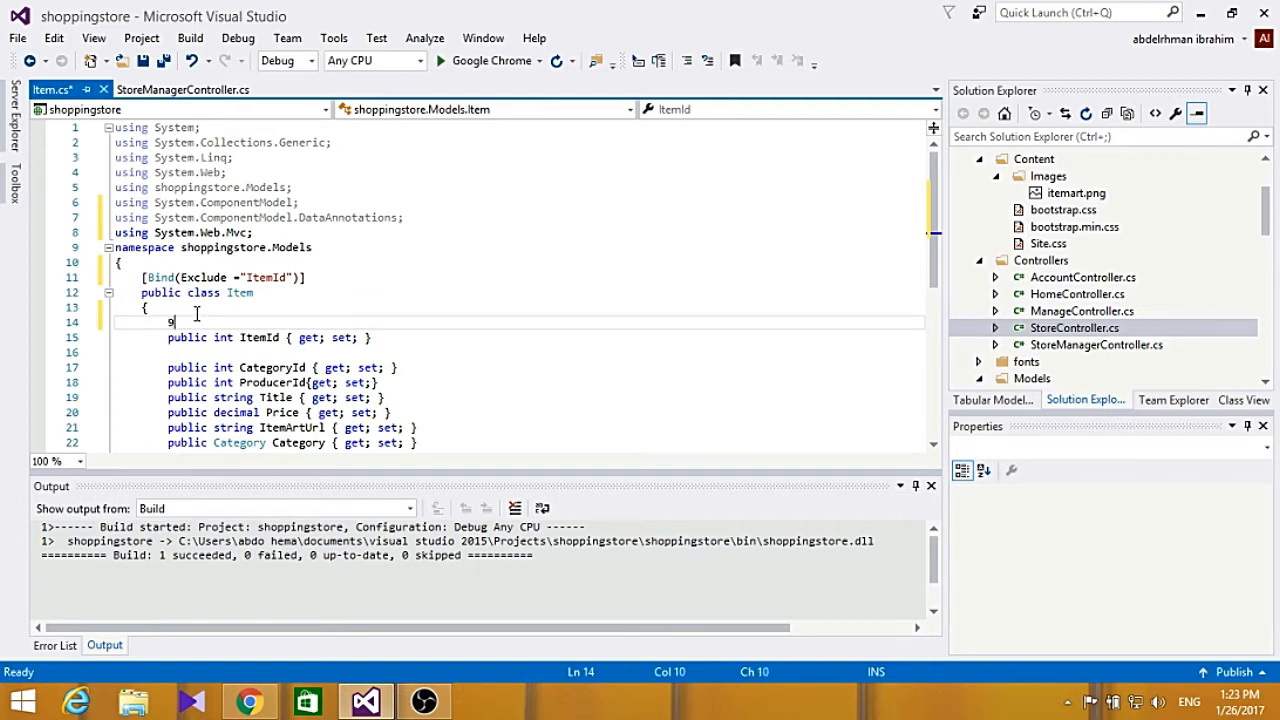
pyautogui.press('Backspace')
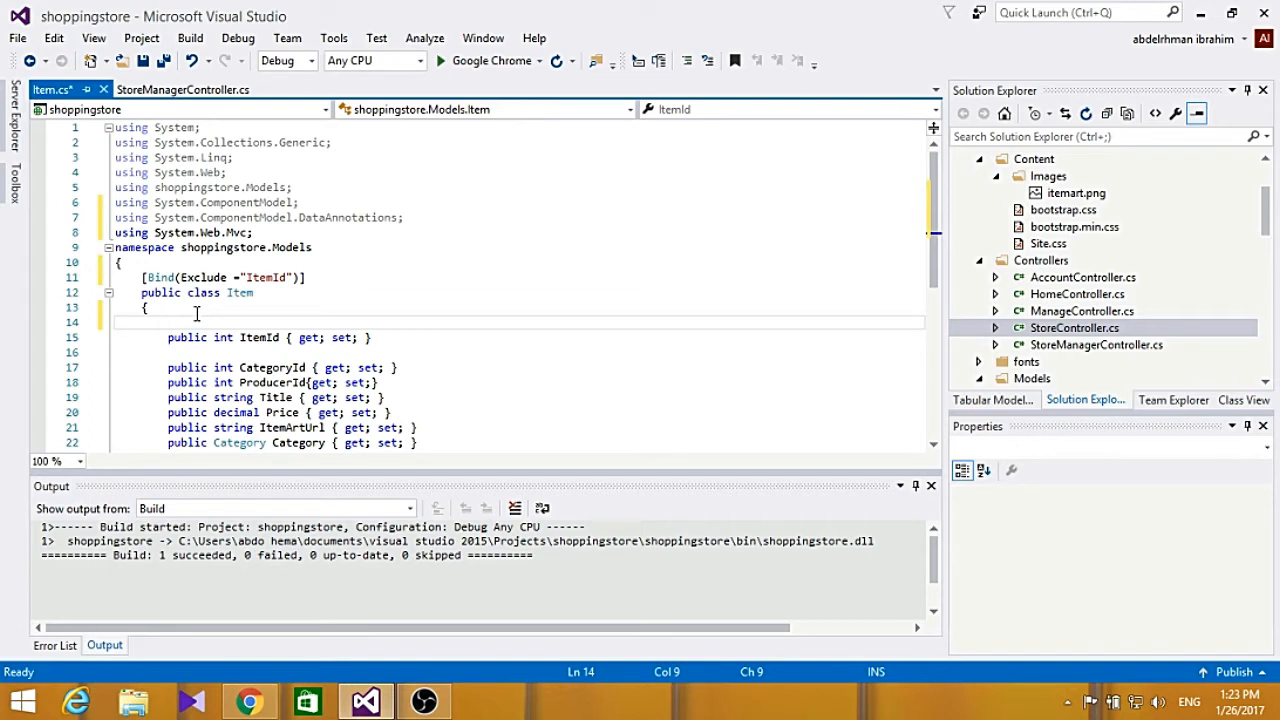
pyautogui.write('S]')
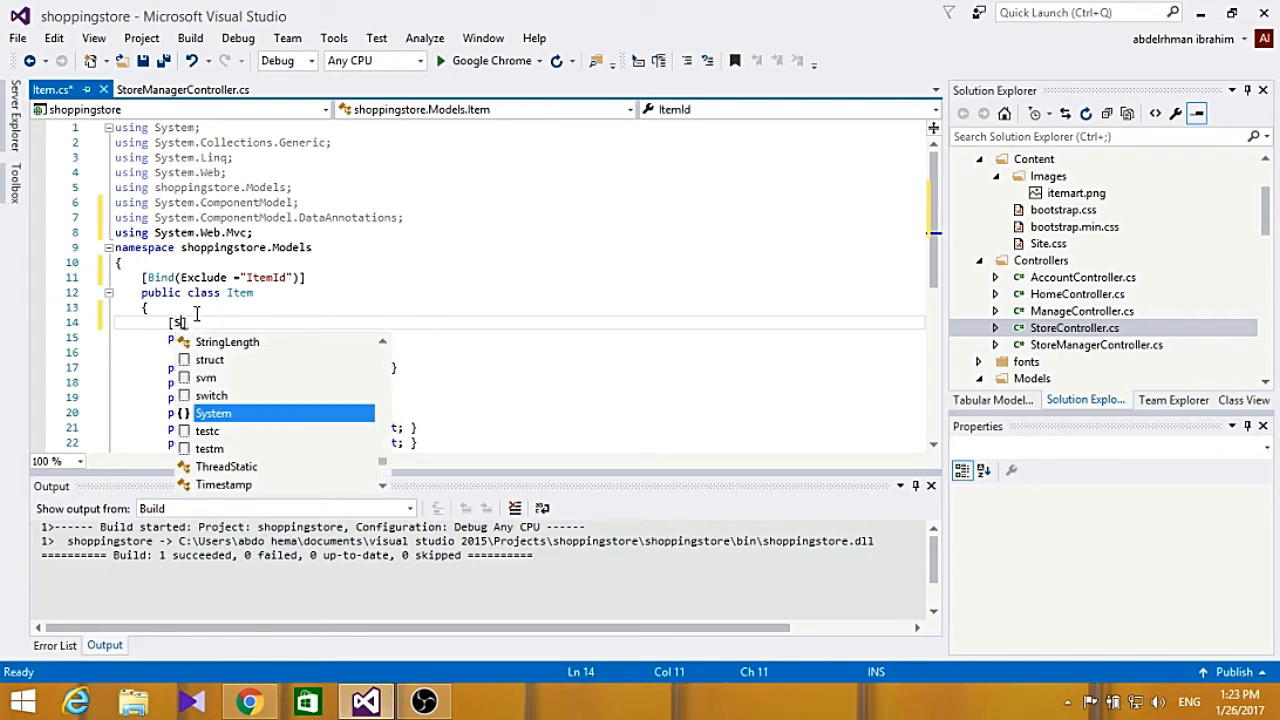
pyautogui.write('caffoldColumn')
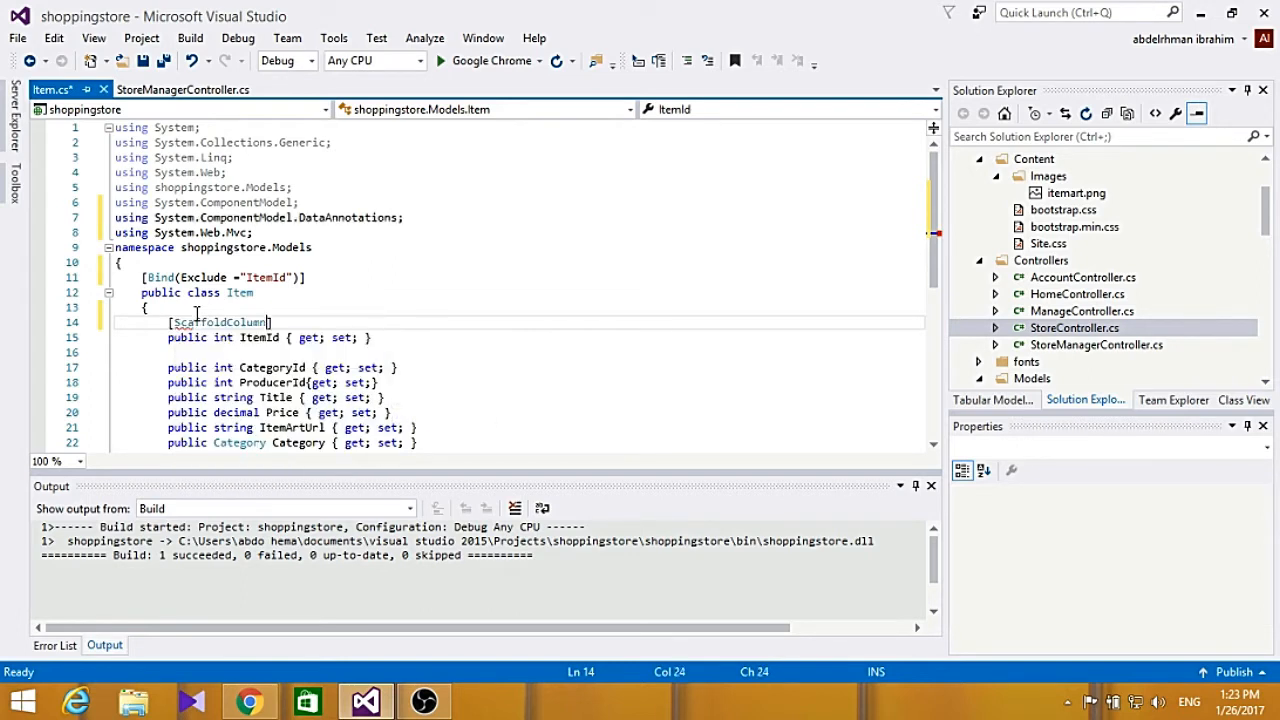
pyautogui.write('(fa')
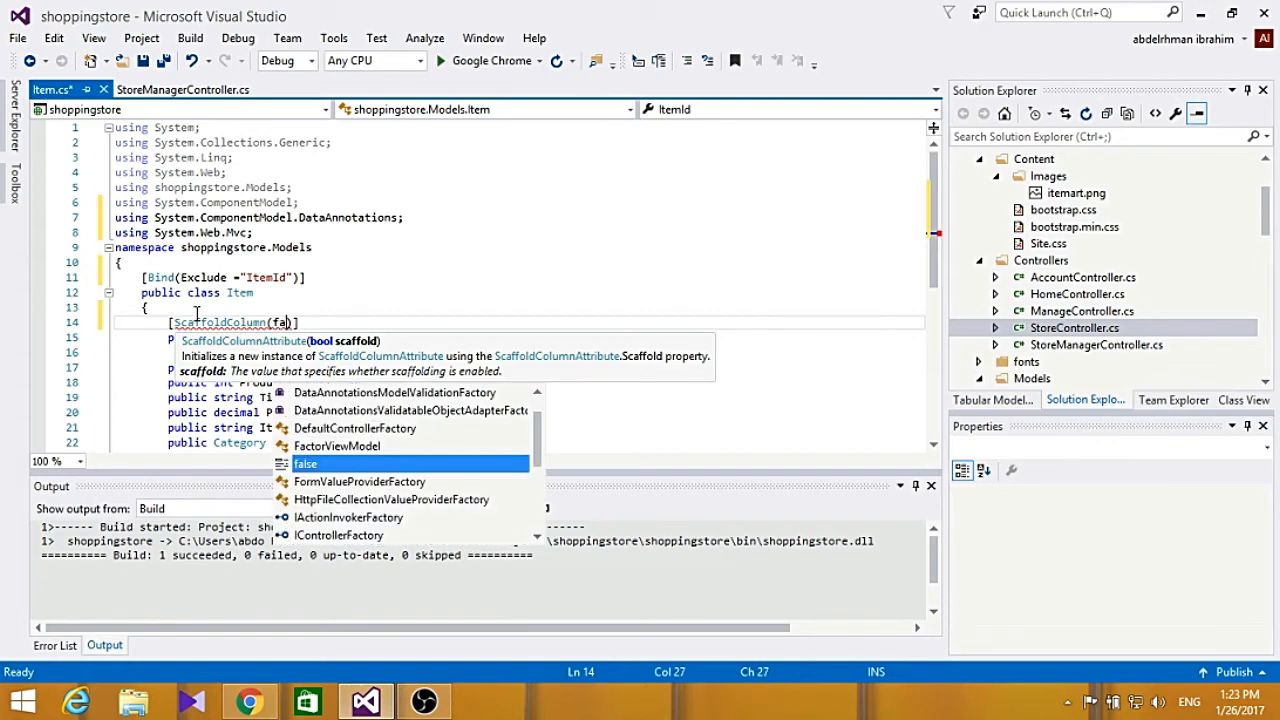
pyautogui.press('Tab')
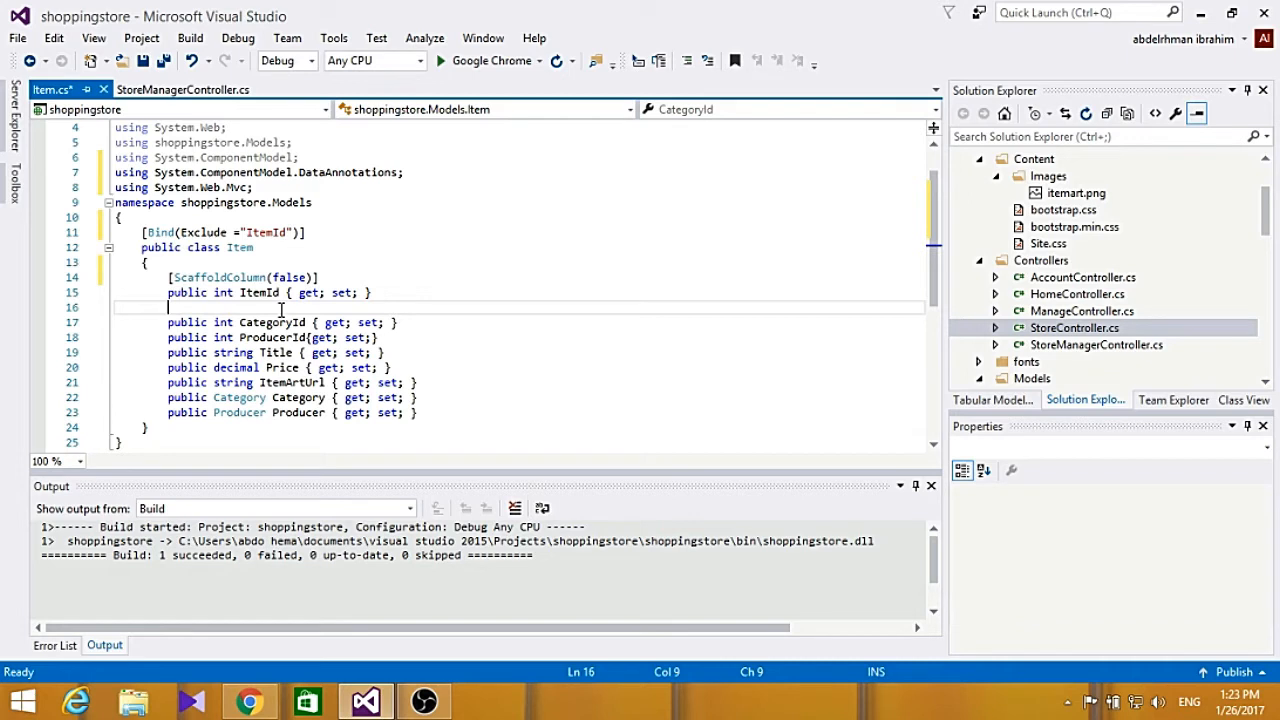
# Add [DisplayName("Category")] above the CategoryId property.
pyautogui.write('[s')
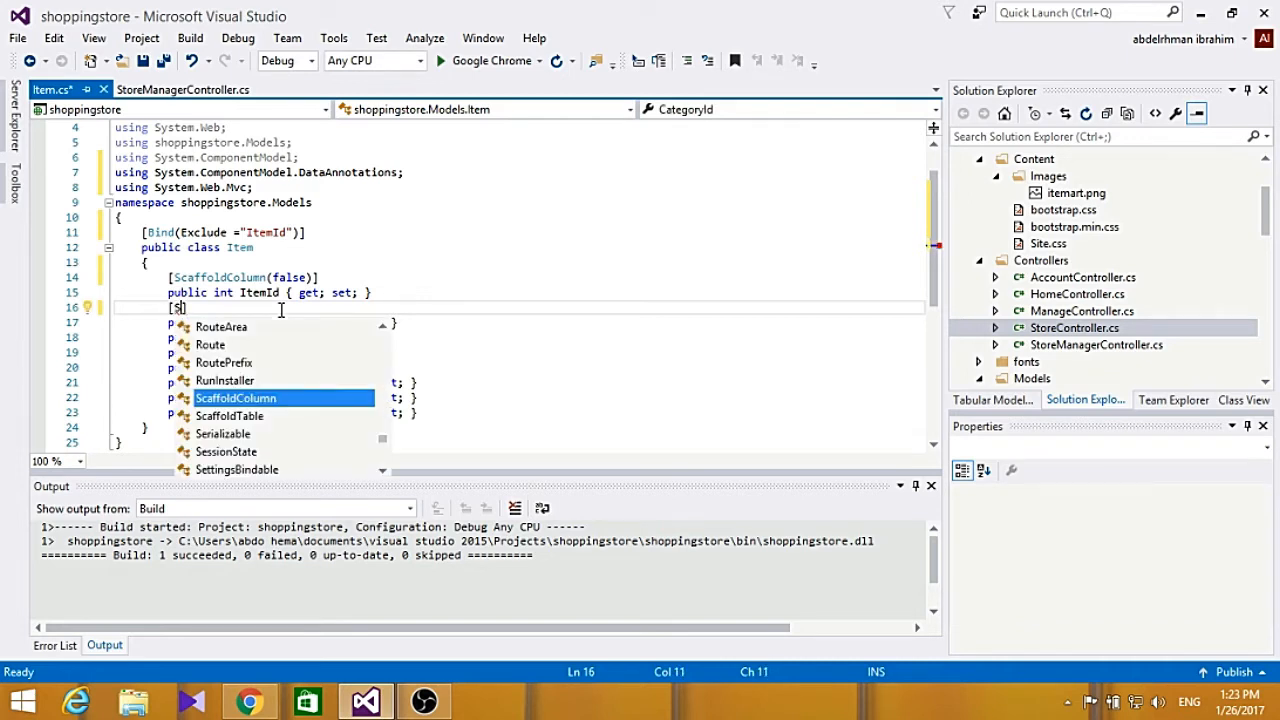
pyautogui.write('D')
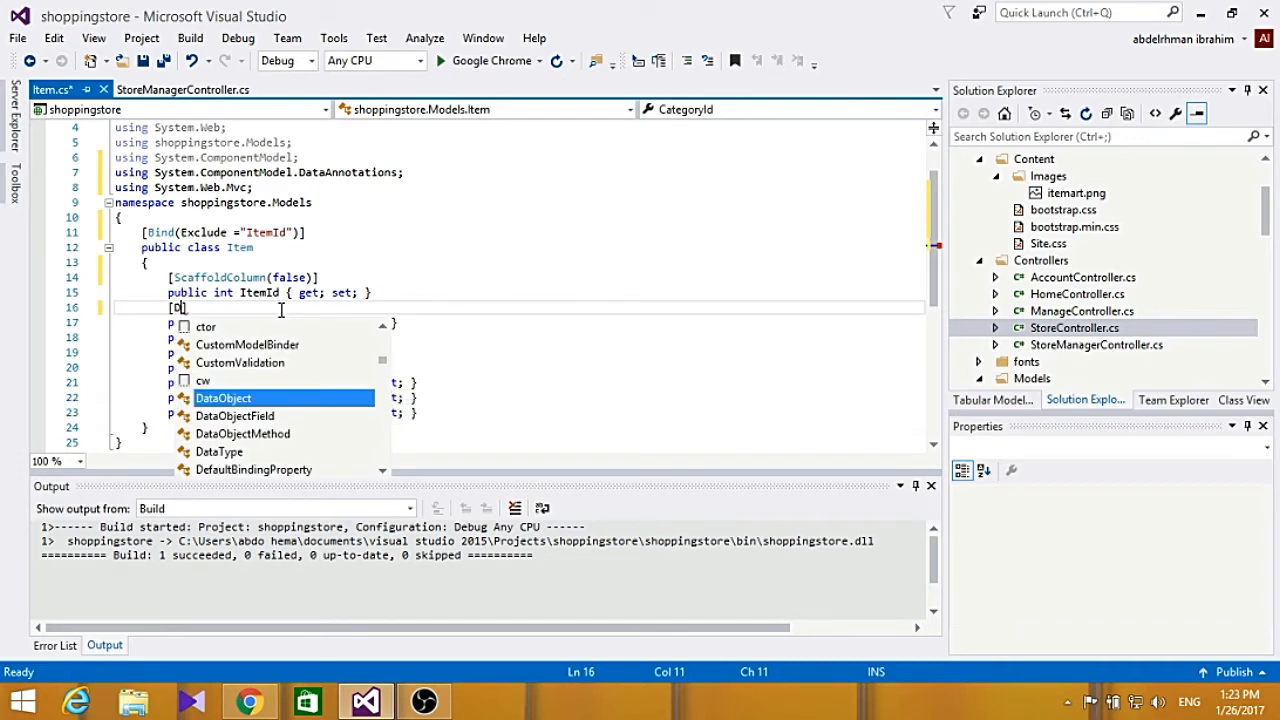
pyautogui.write('isplayName')
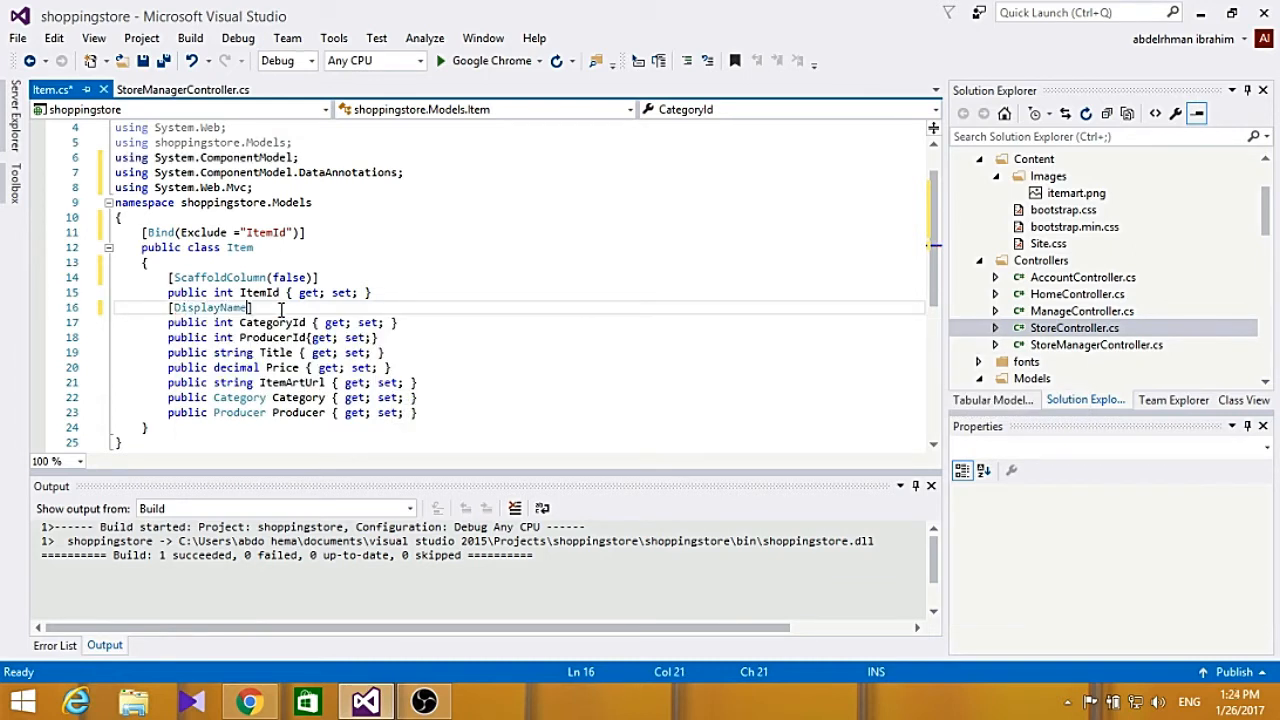
pyautogui.write('("")')
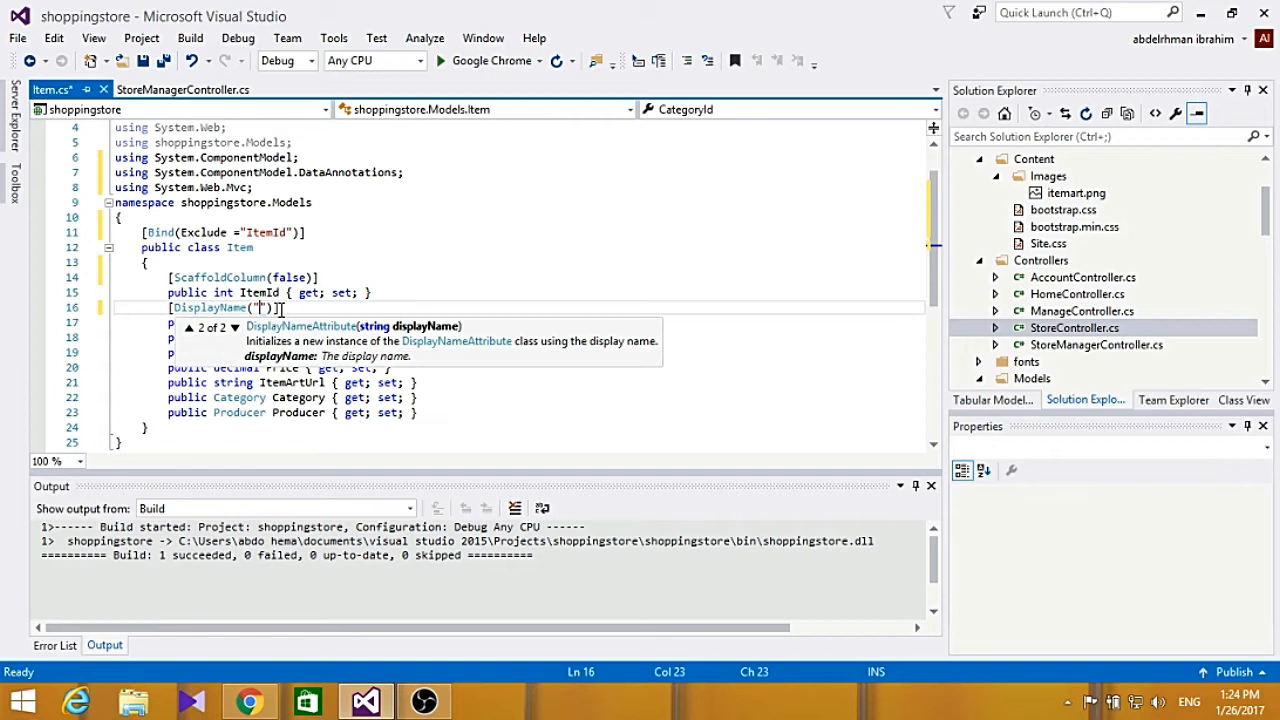
pyautogui.write('Cat')
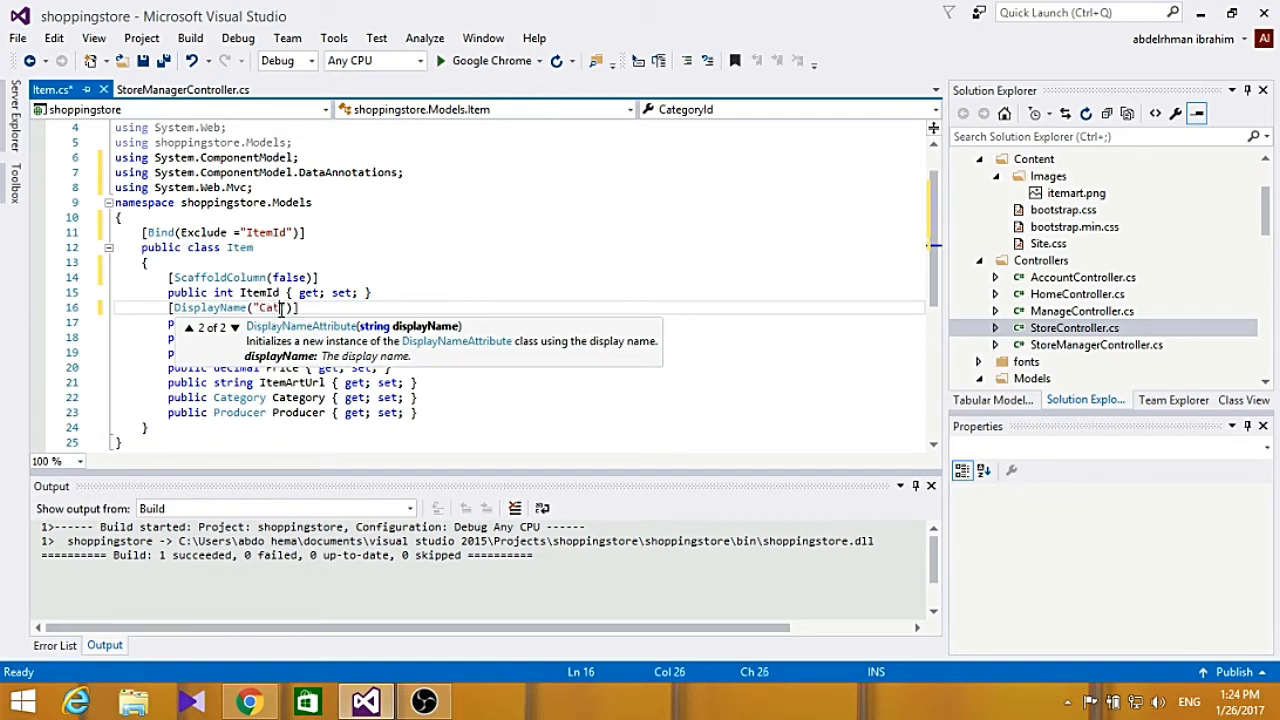
pyautogui.write('egor')
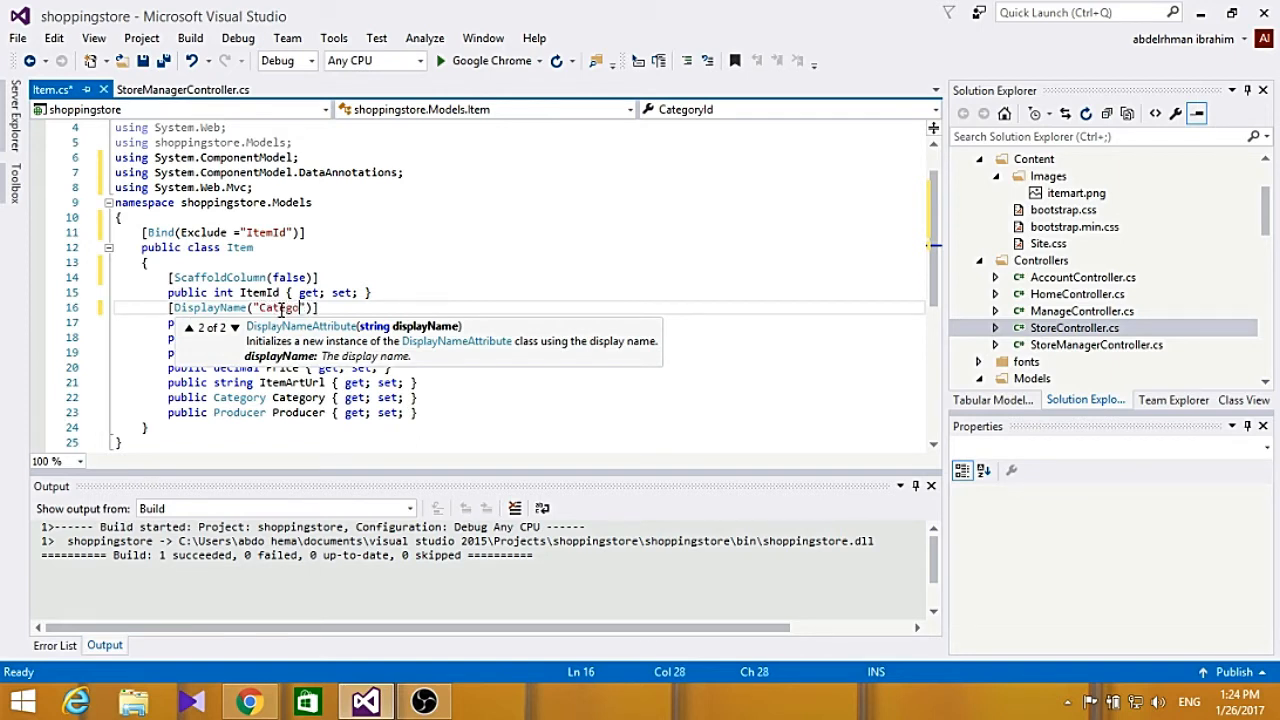
pyautogui.write('ry')
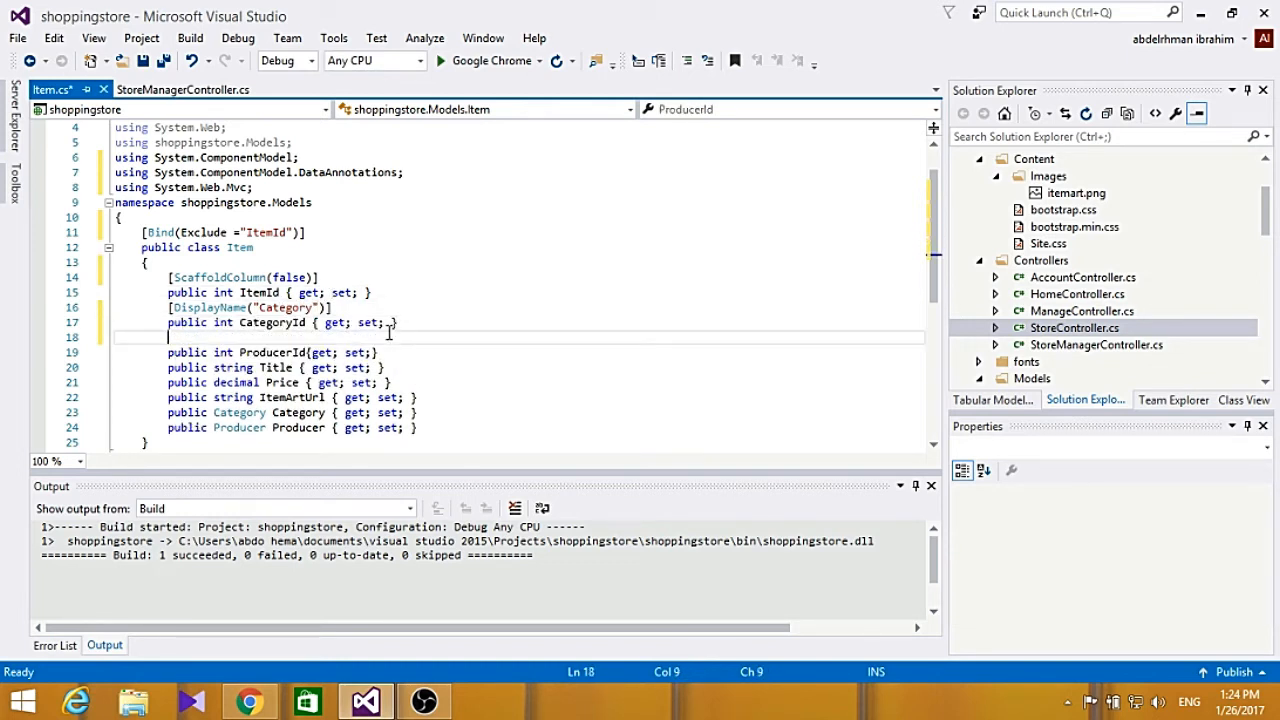
# Add [DisplayName("Producer")] above the ProducerId property.
pyautogui.write('[')
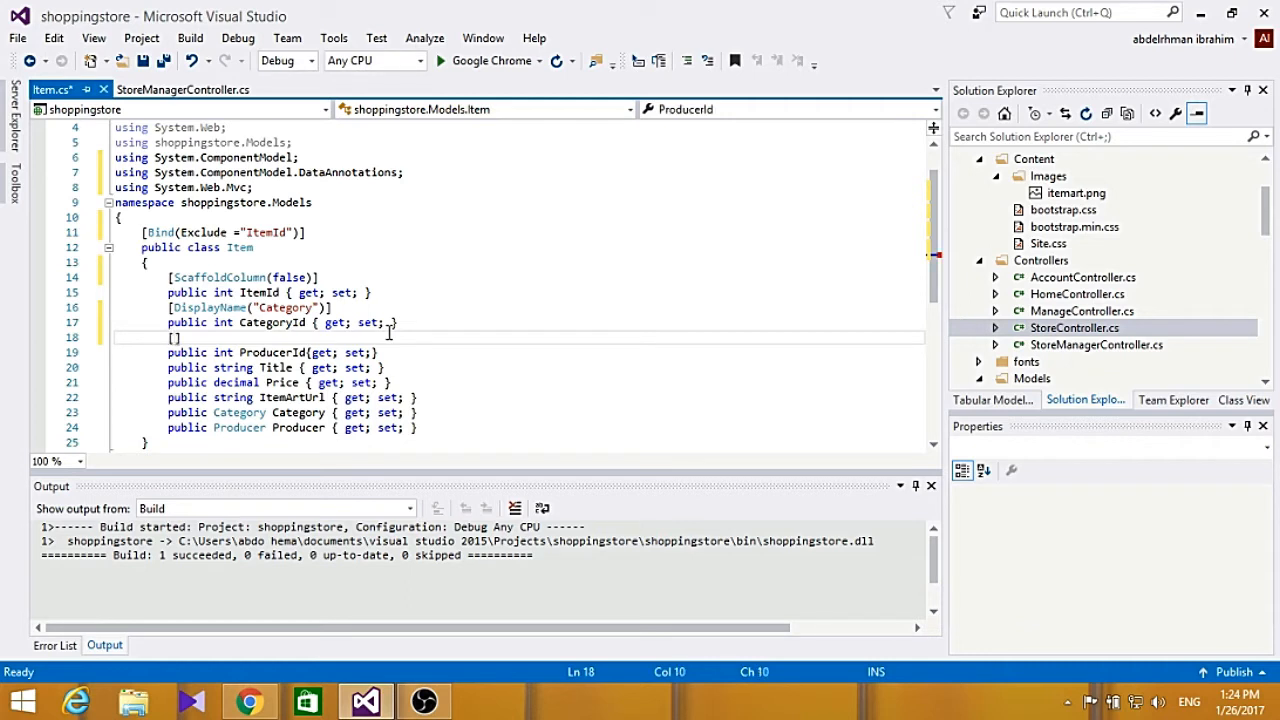
pyautogui.write('D')
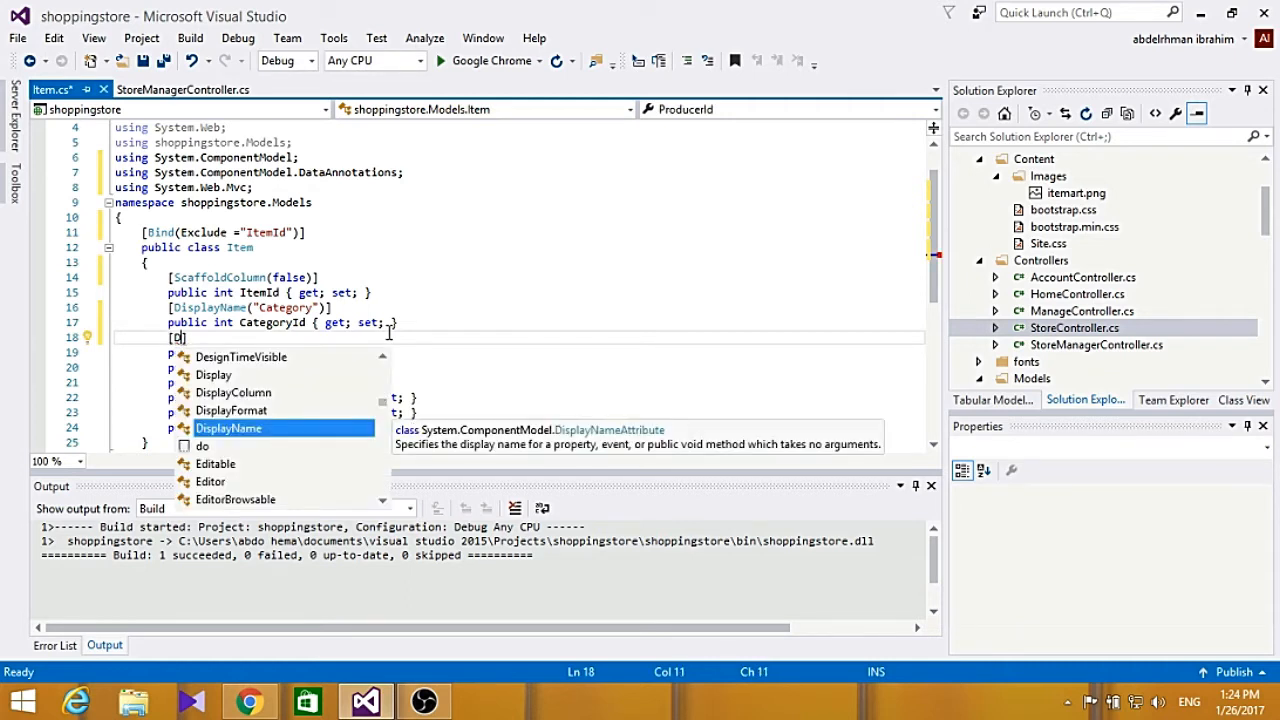
pyautogui.write('isplayName("P')
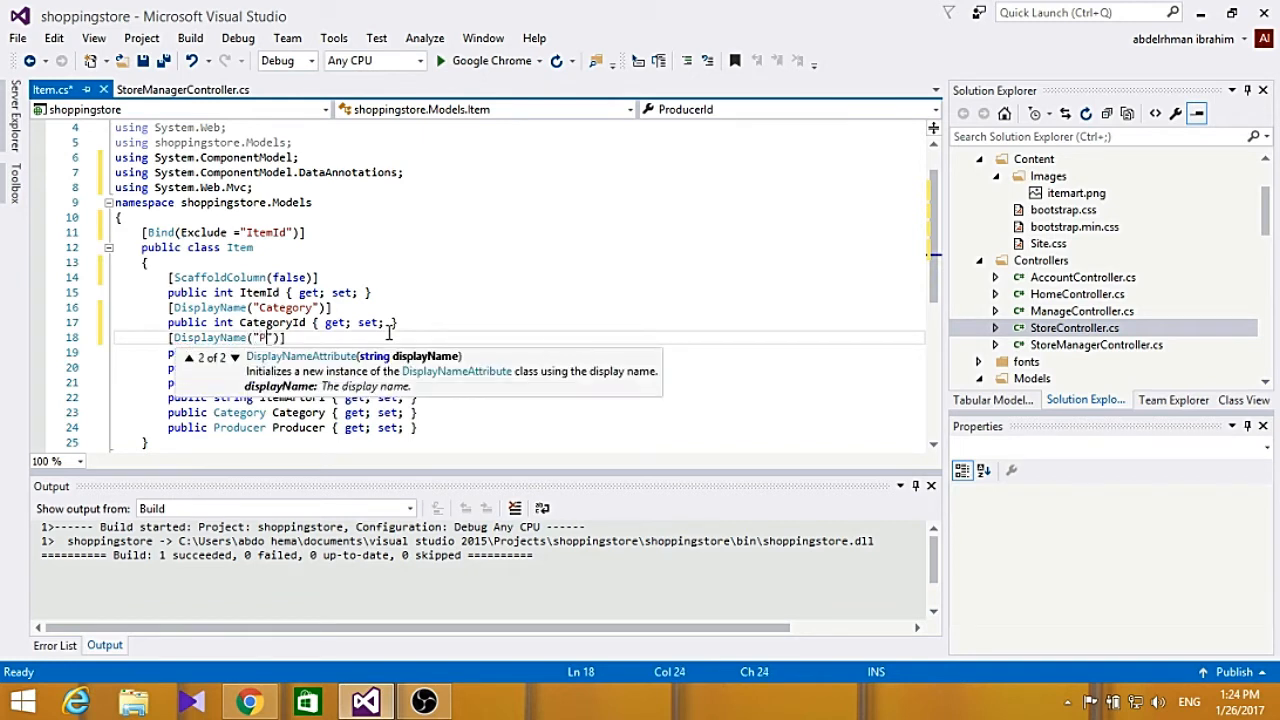
pyautogui.write('roducer')
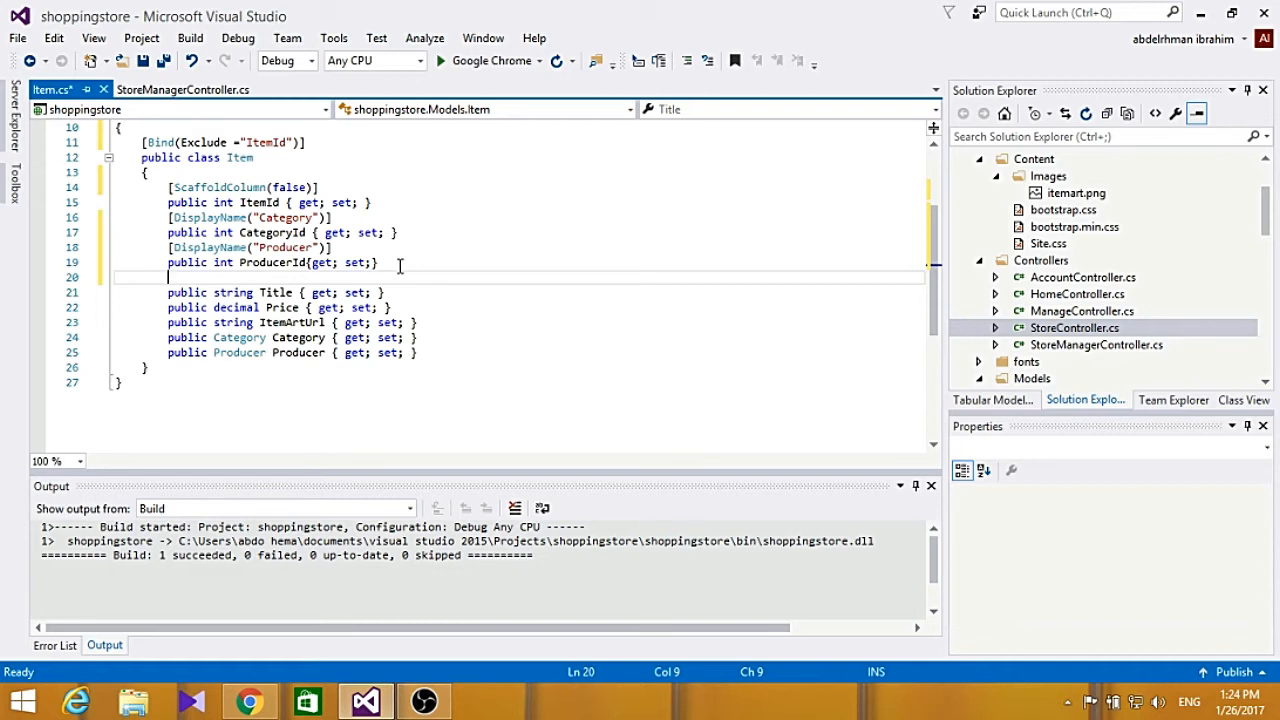
# Add [Required(ErrorMessage = "An Item title is required")] above the Title property.
pyautogui.write('[')
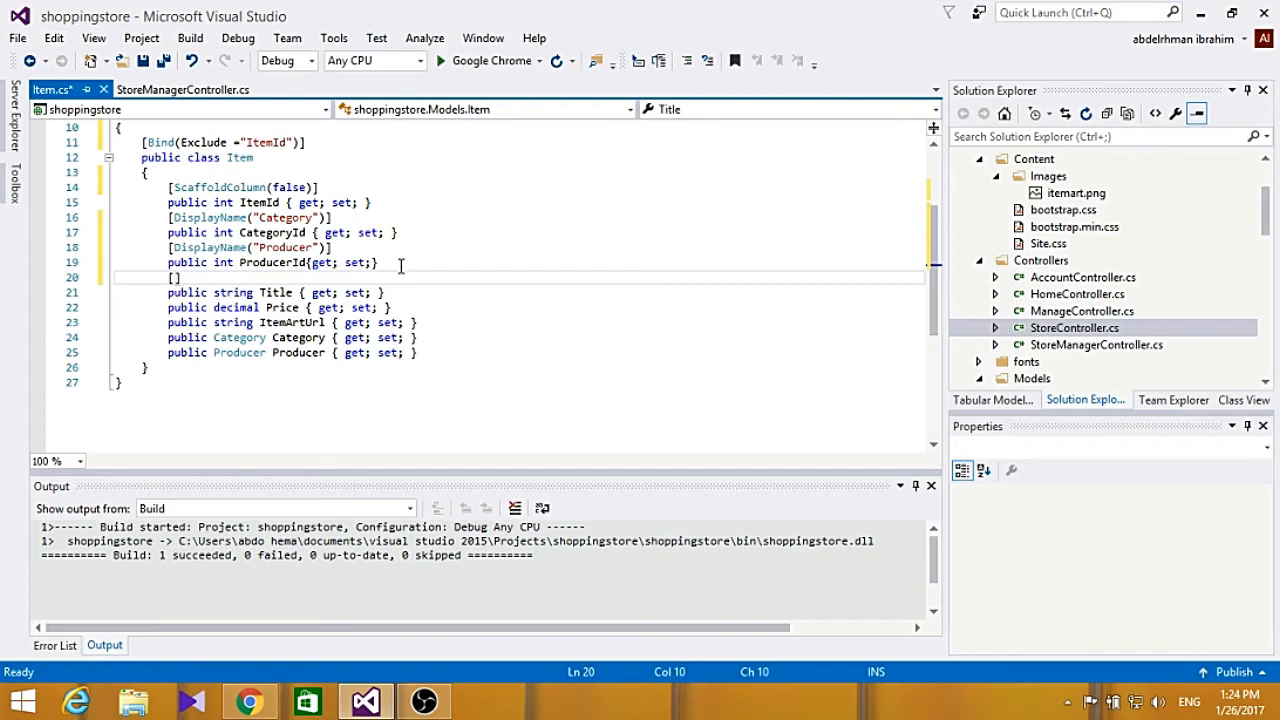
pyautogui.write('Required')
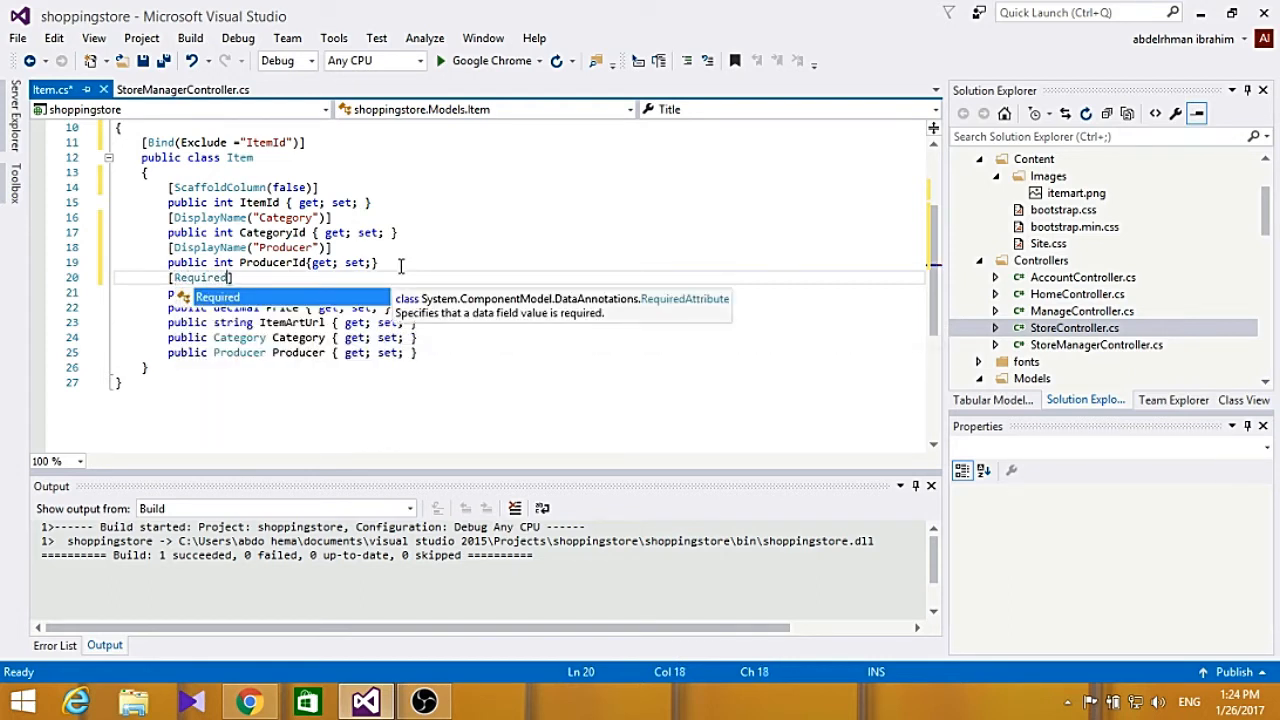
pyautogui.write('(')
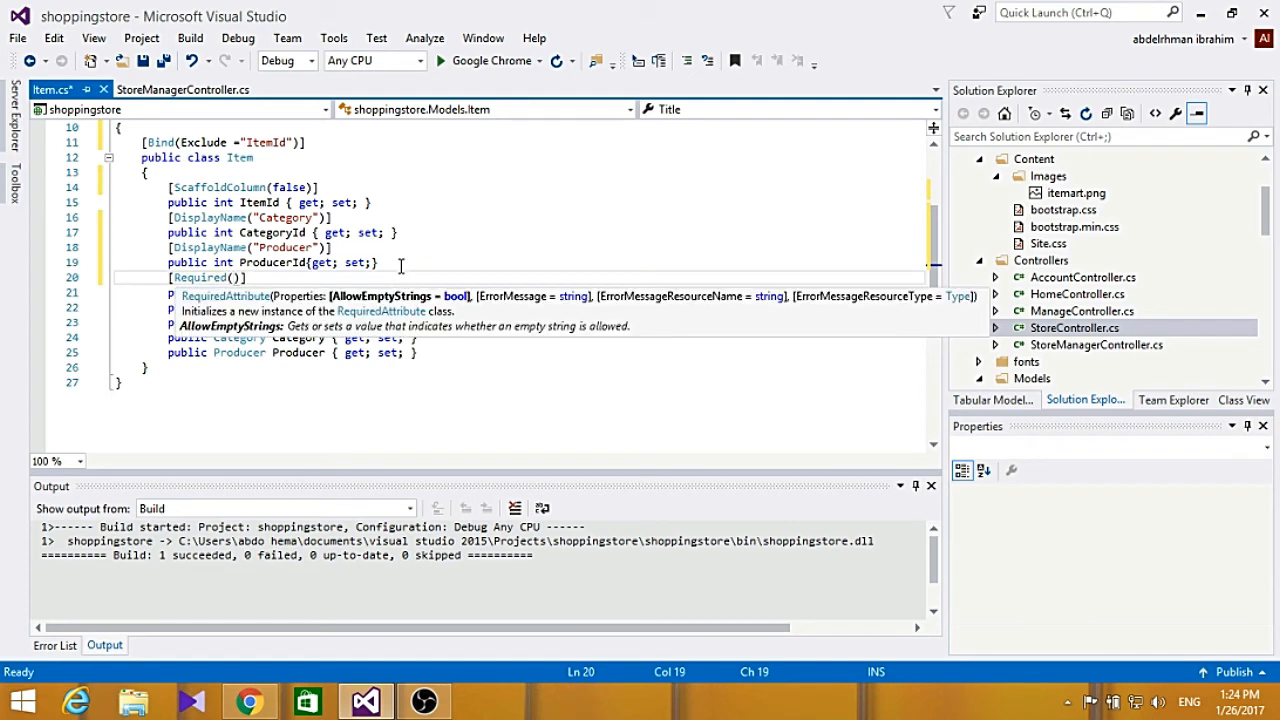
pyautogui.write('err')
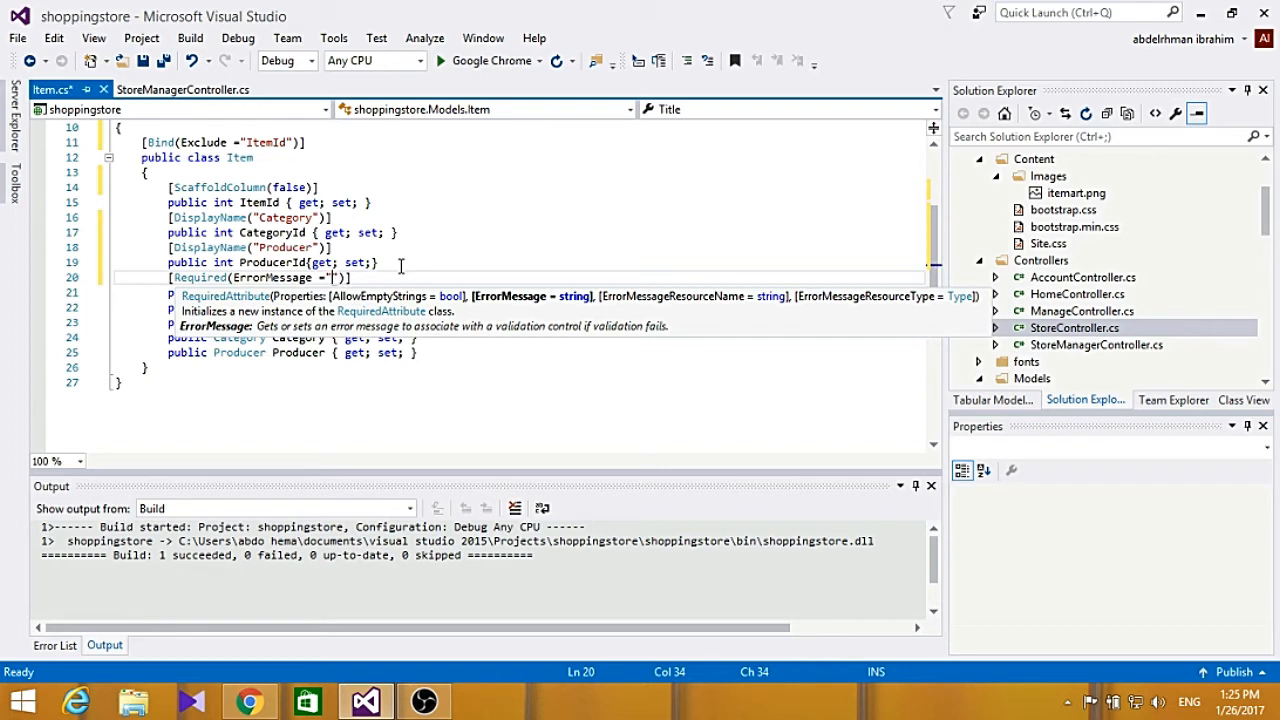
pyautogui.write('An Item')
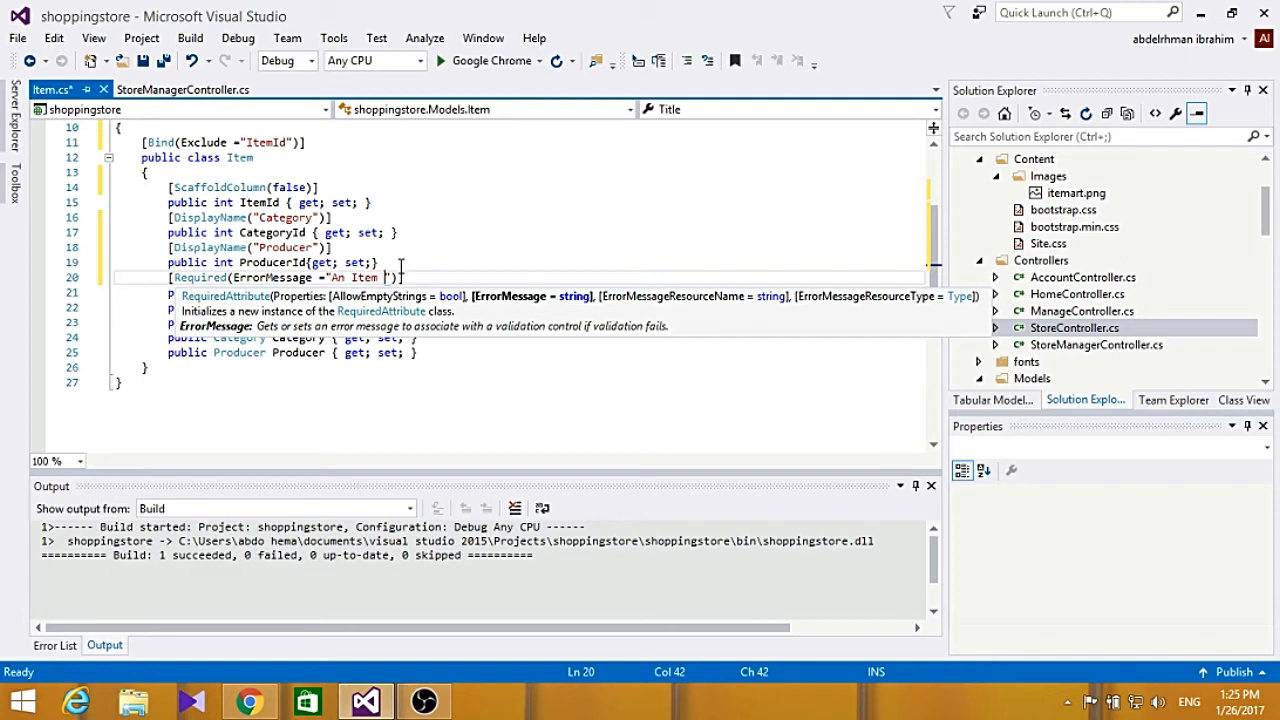
pyautogui.write('title is requir')
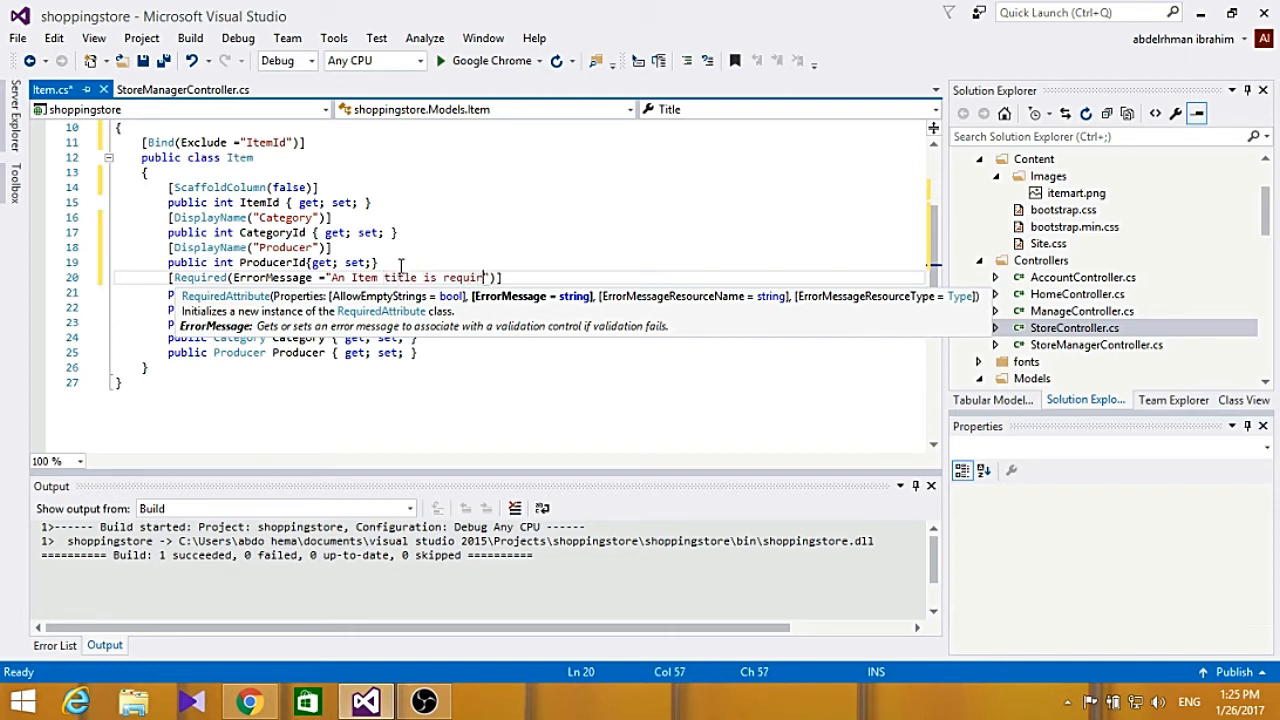
pyautogui.write('ed')
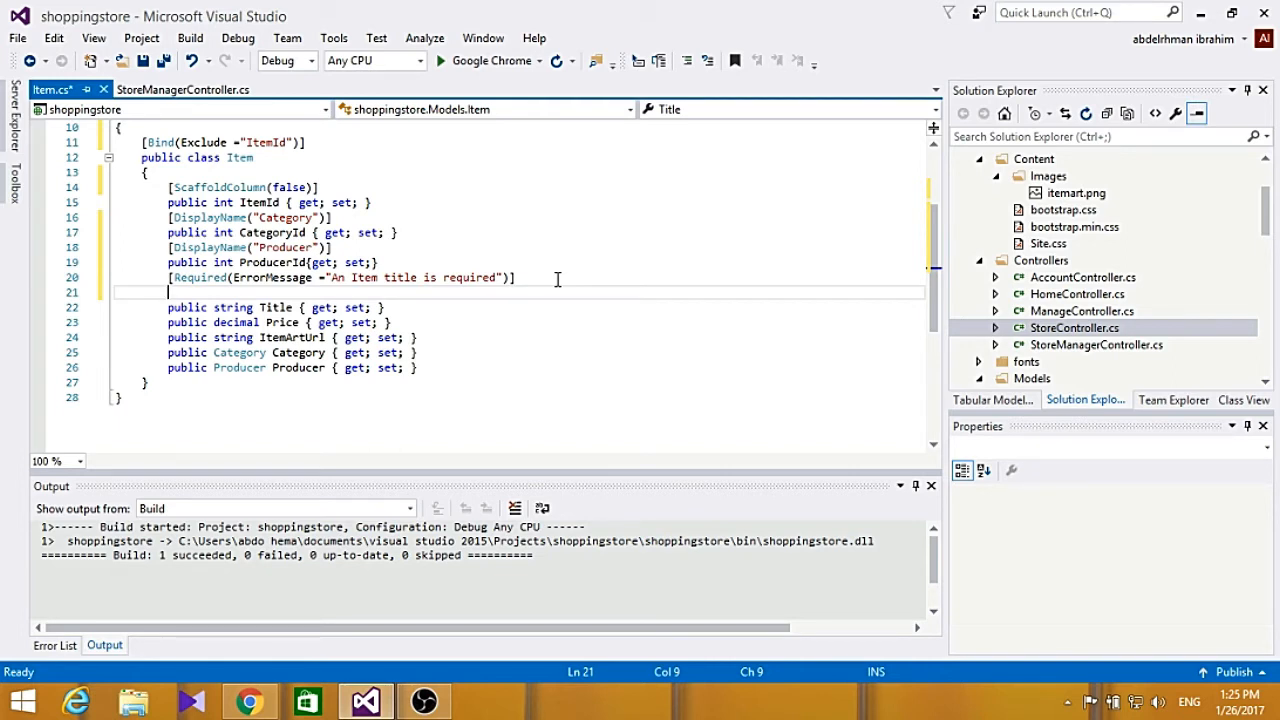
# Add a [StringLength(160)] attribute above the Title property.
pyautogui.write('[s')
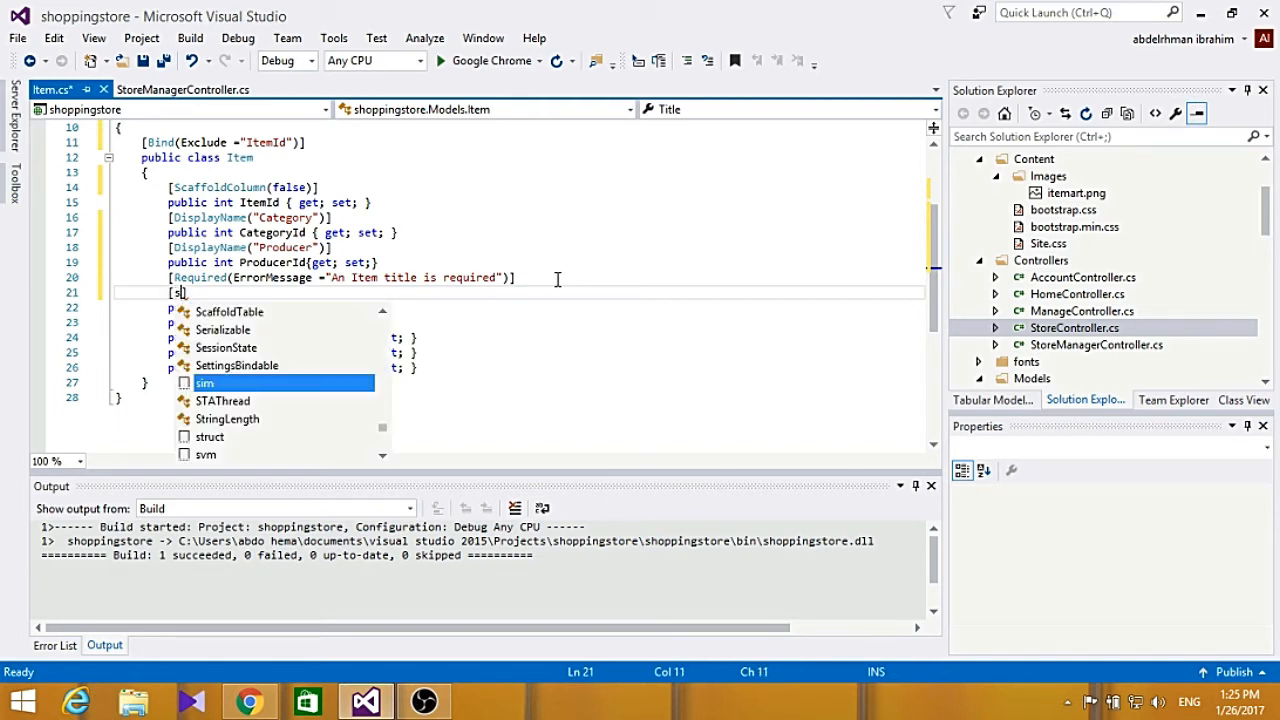
pyautogui.write('tringLength')
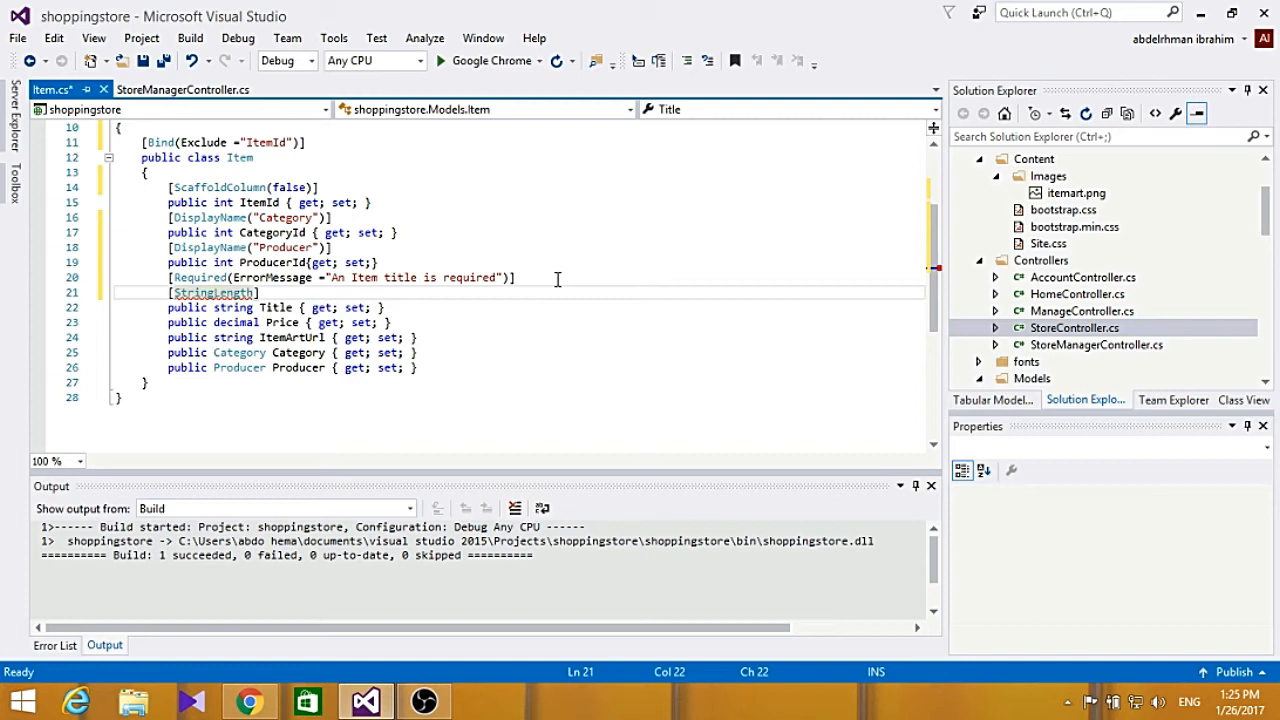
pyautogui.write('160')
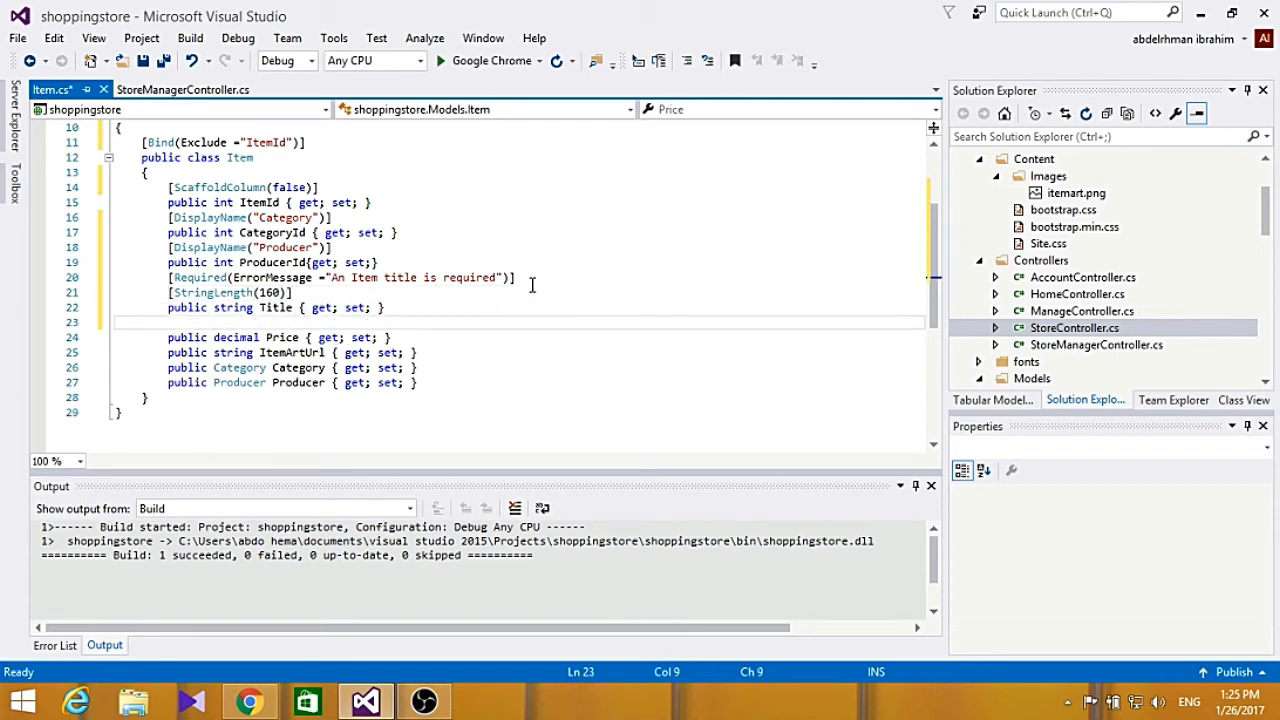
# Add [Required(ErrorMessage = "Price is required")] above the Price property.
pyautogui.tripleClick(340, 276)
pyautogui.write('[Required(ErrorMessage = "')
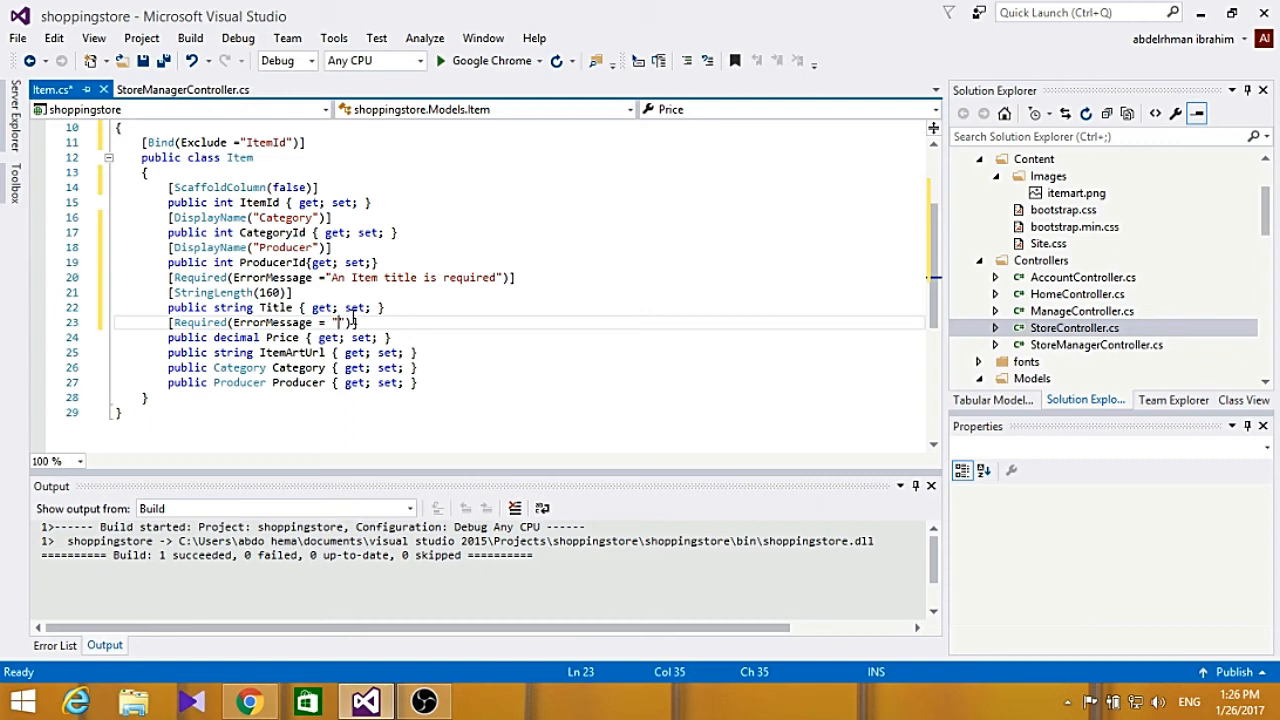
pyautogui.write('Price is required')
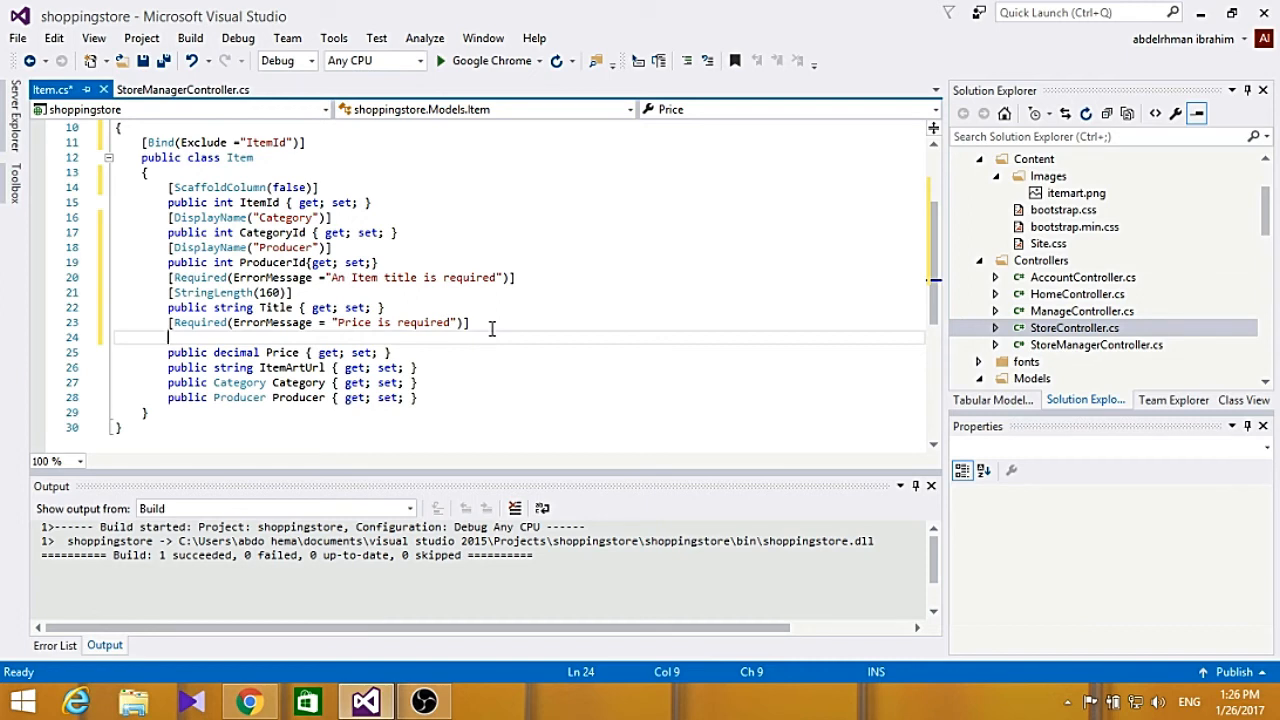
# Start a Range attribute above Price with bounds 0.1 and 100.
pyautogui.write('[')
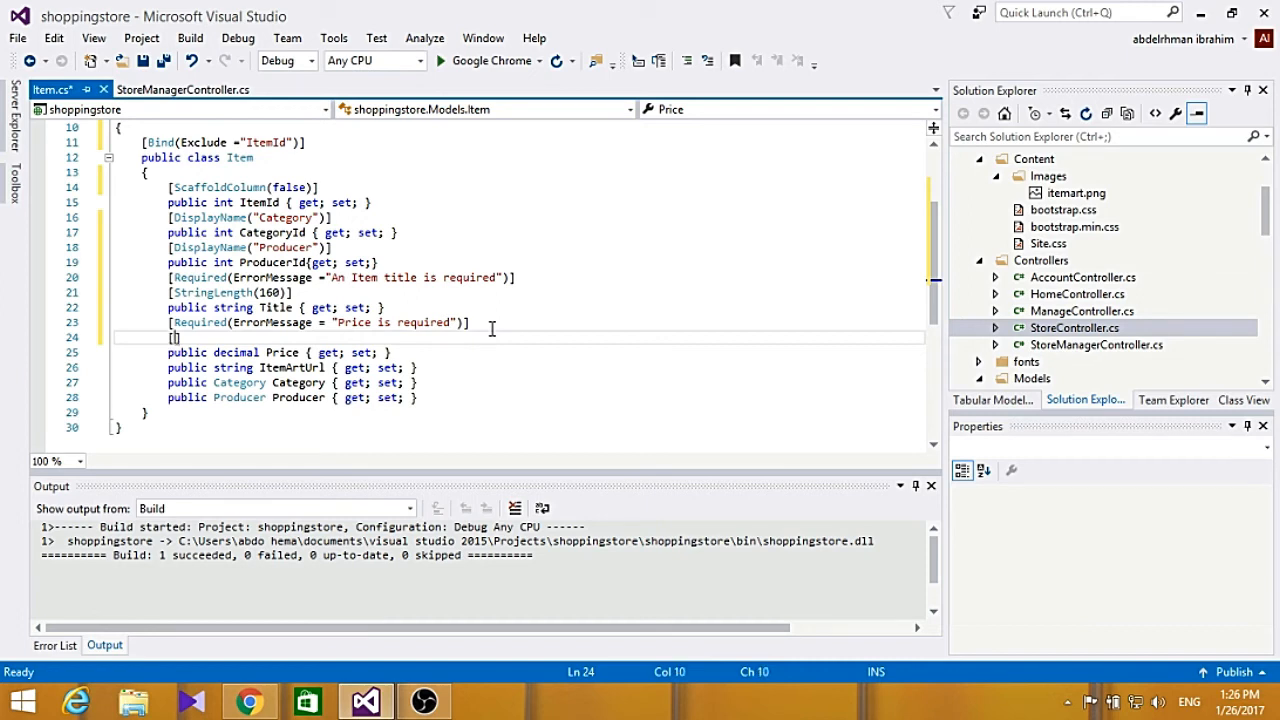
pyautogui.write('ranf')
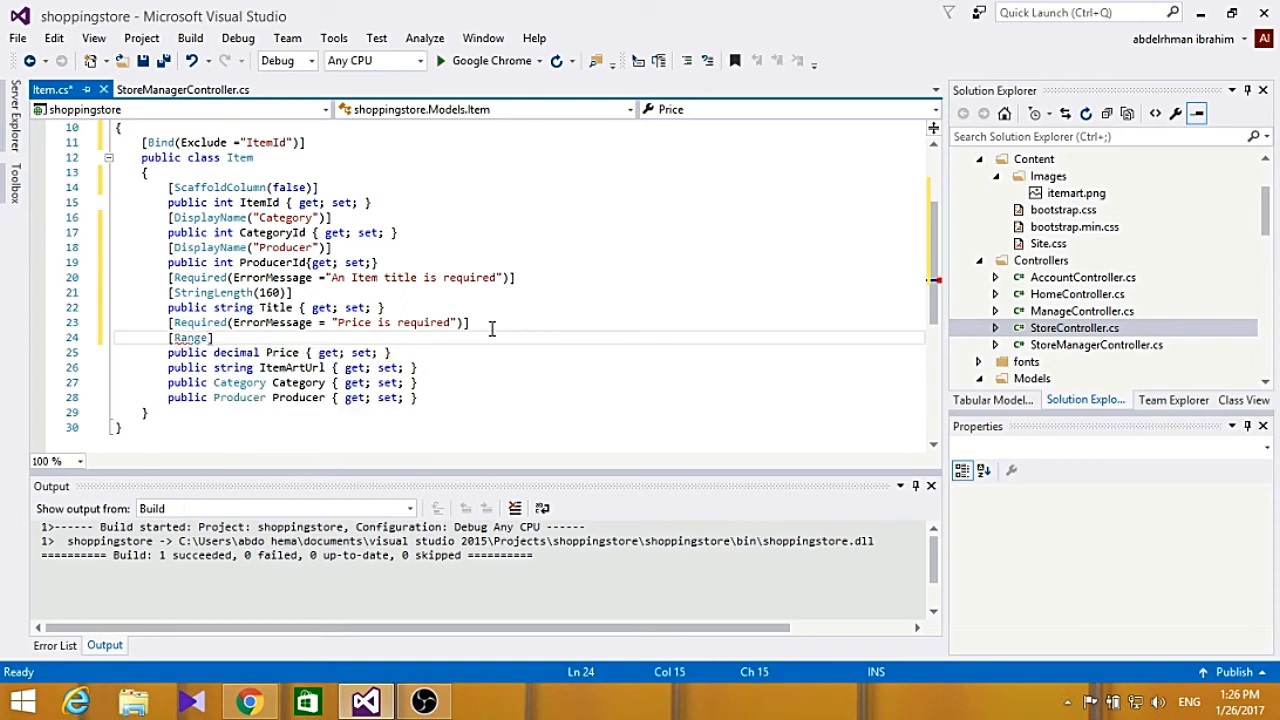
pyautogui.write('()')
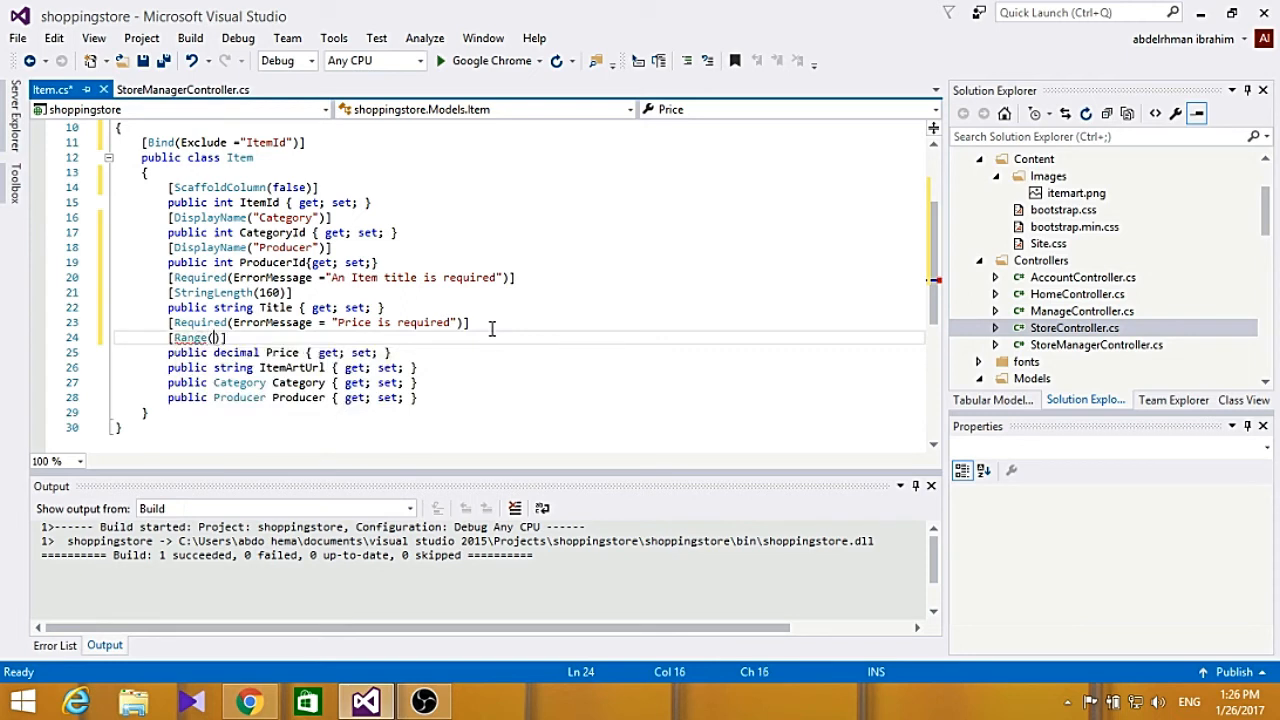
pyautogui.write(',1')
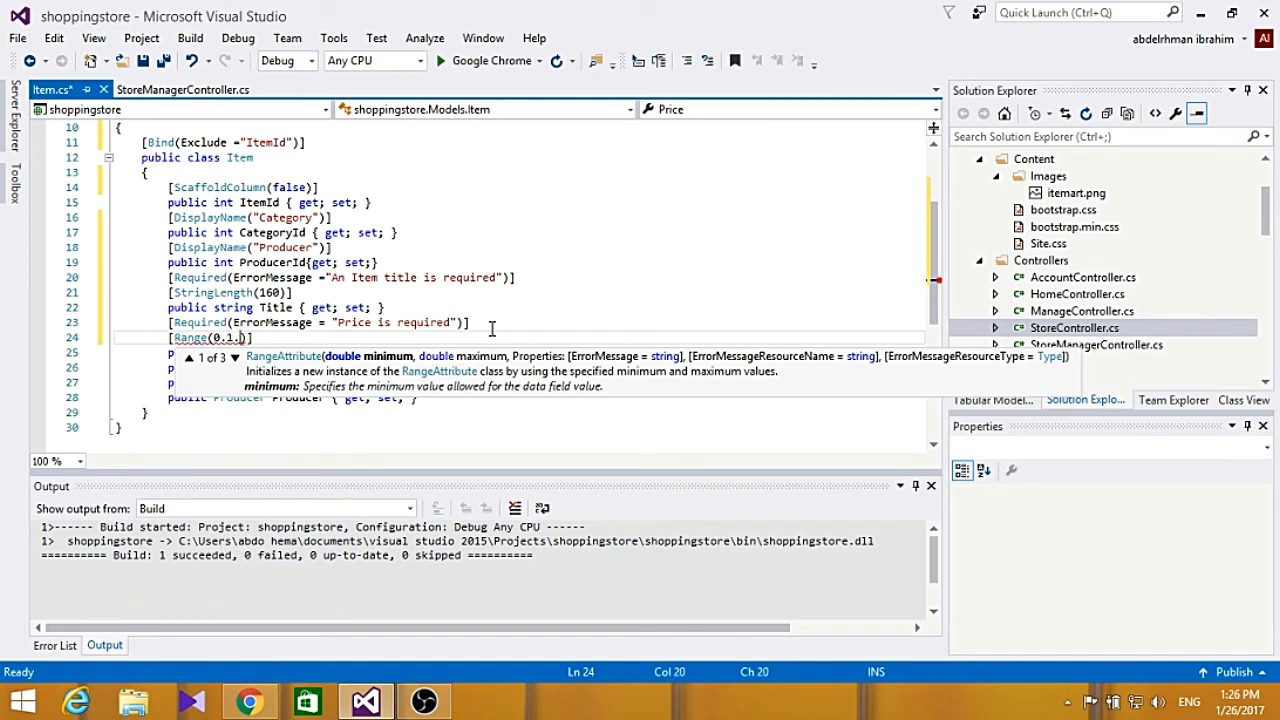
pyautogui.write('100')
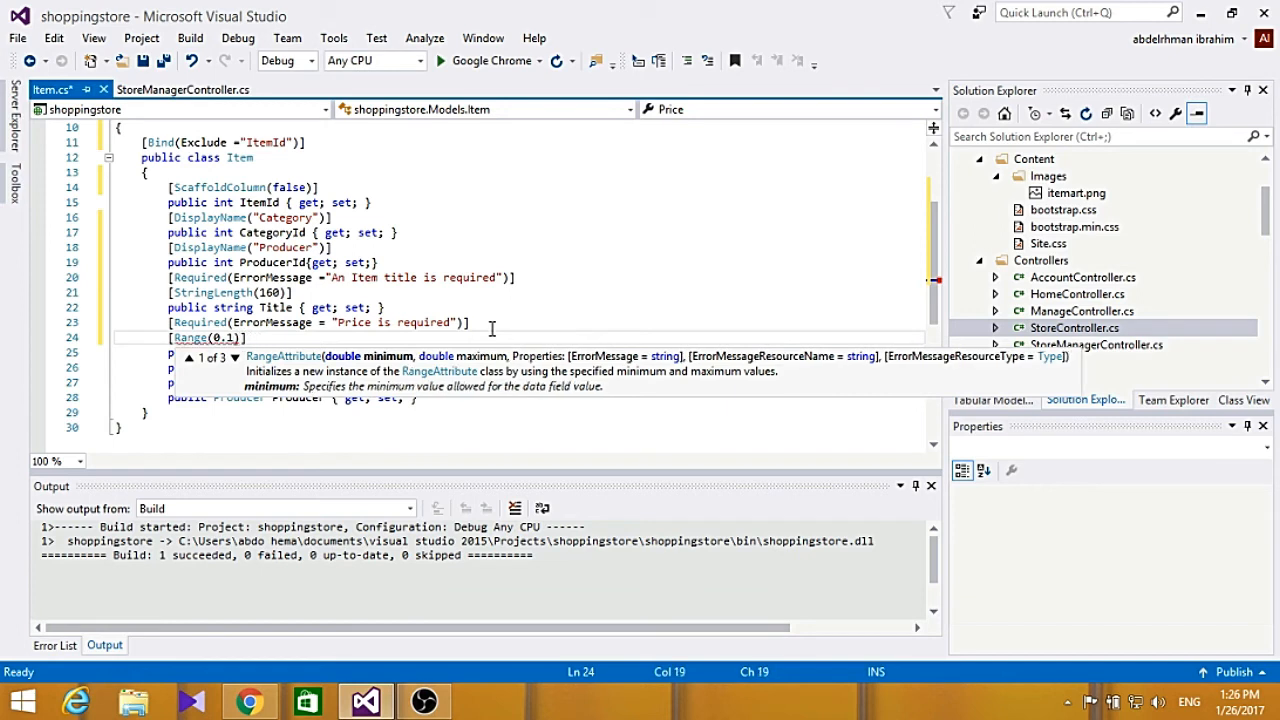
pyautogui.write(',100')
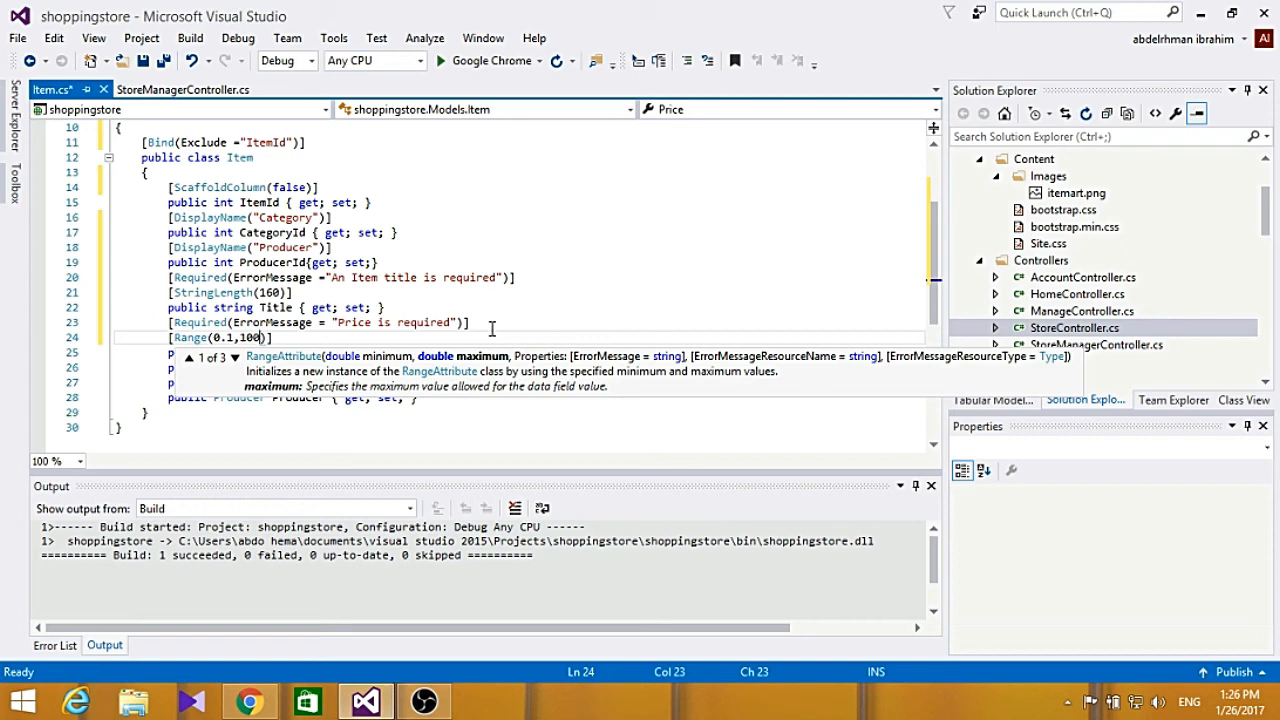
# Give the Range attribute the error message "price Must be between 0.1 and 100".
pyautogui.write('er')
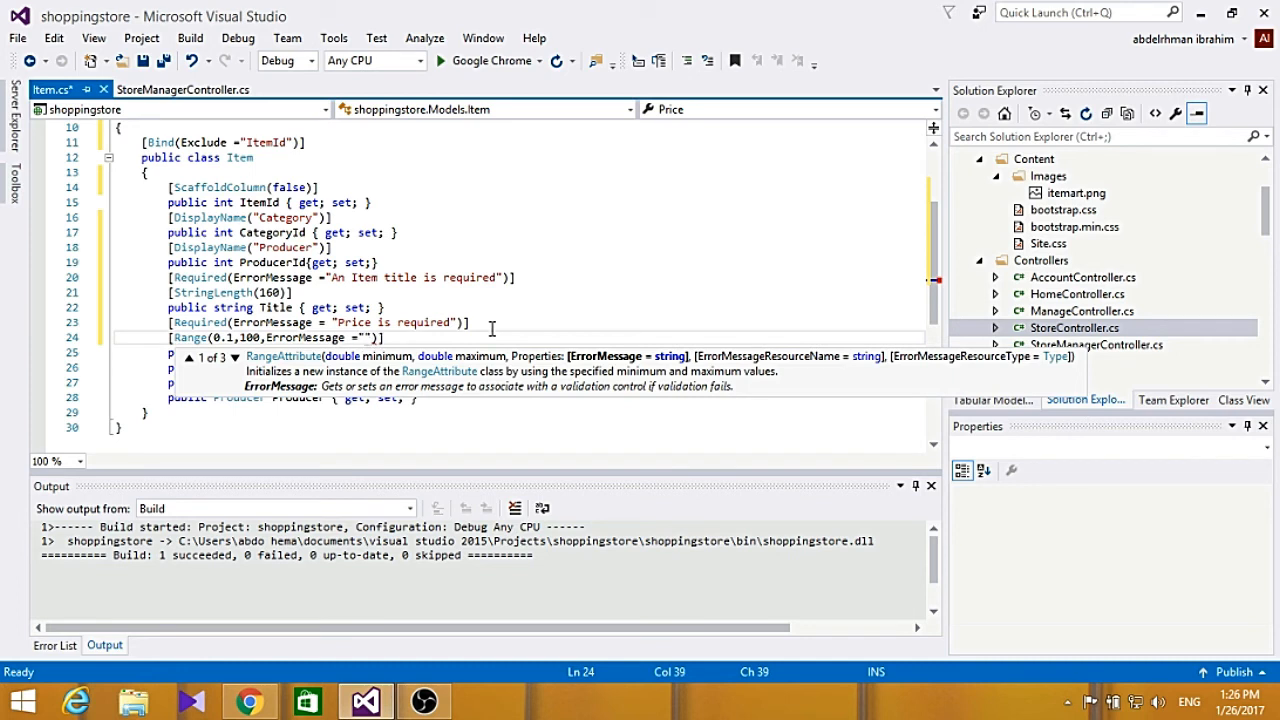
pyautogui.write('priv')
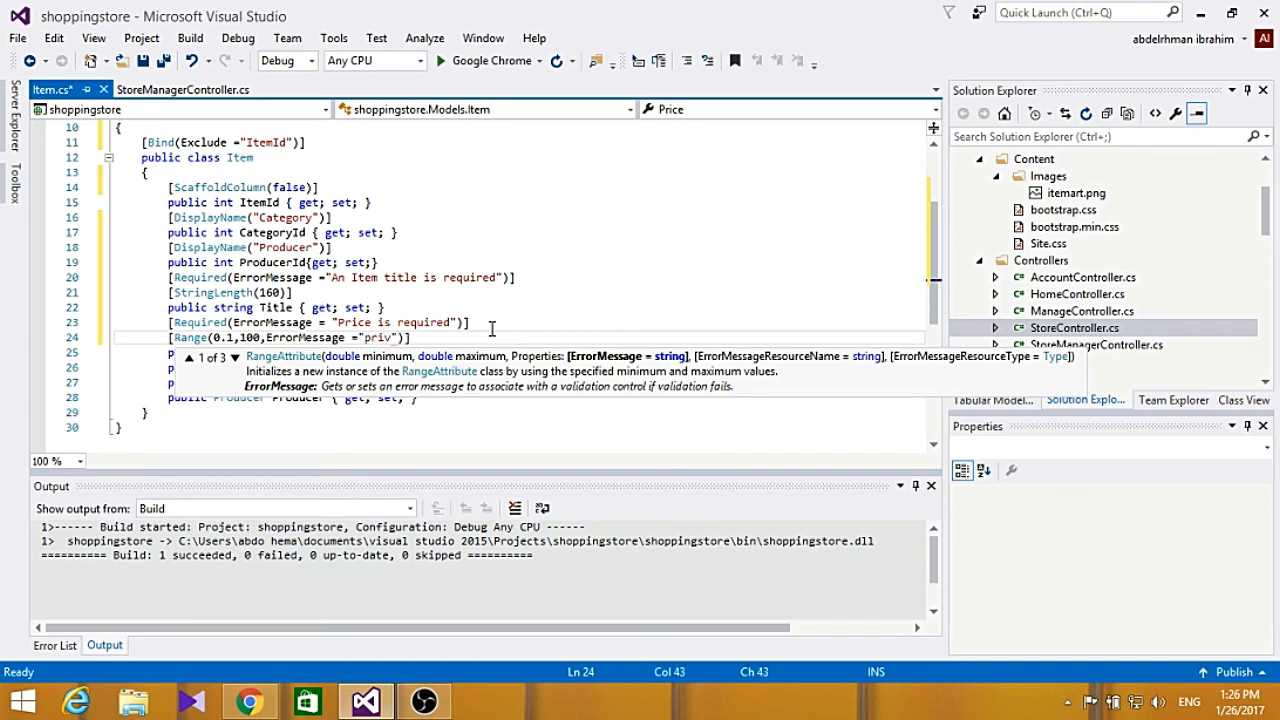
pyautogui.write('rice Must be between 0.1 and')
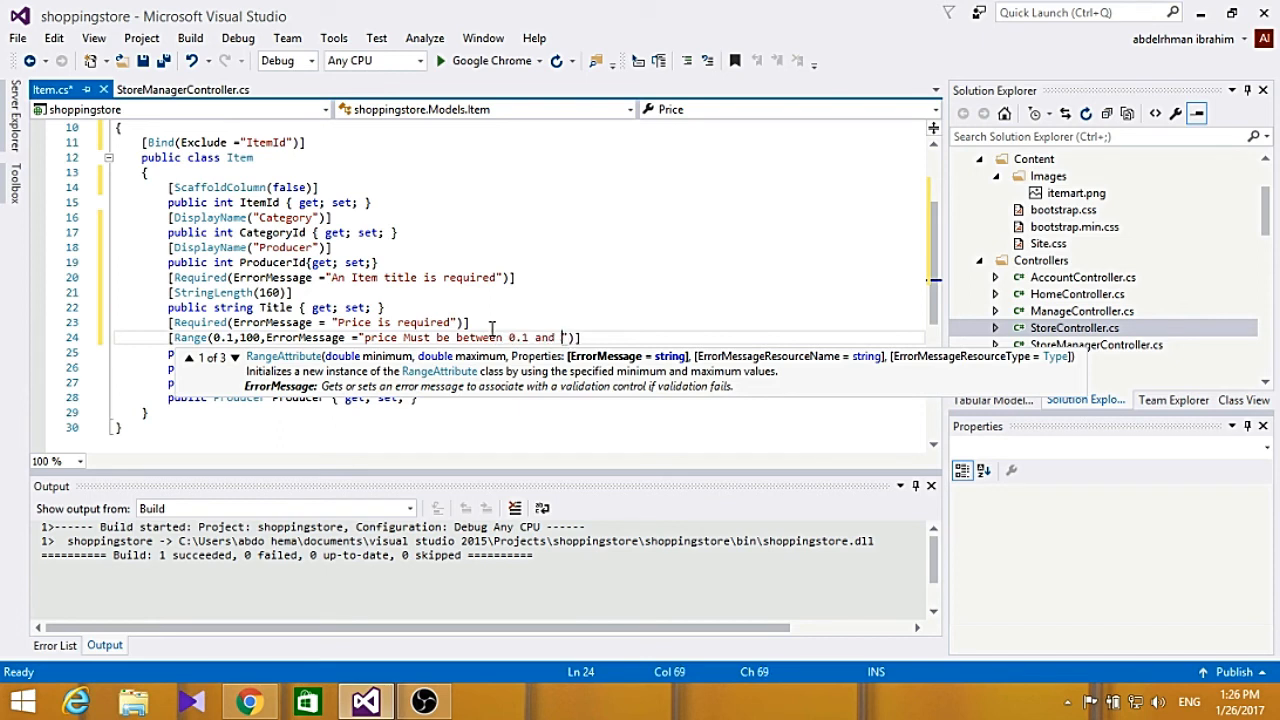
pyautogui.write('100')
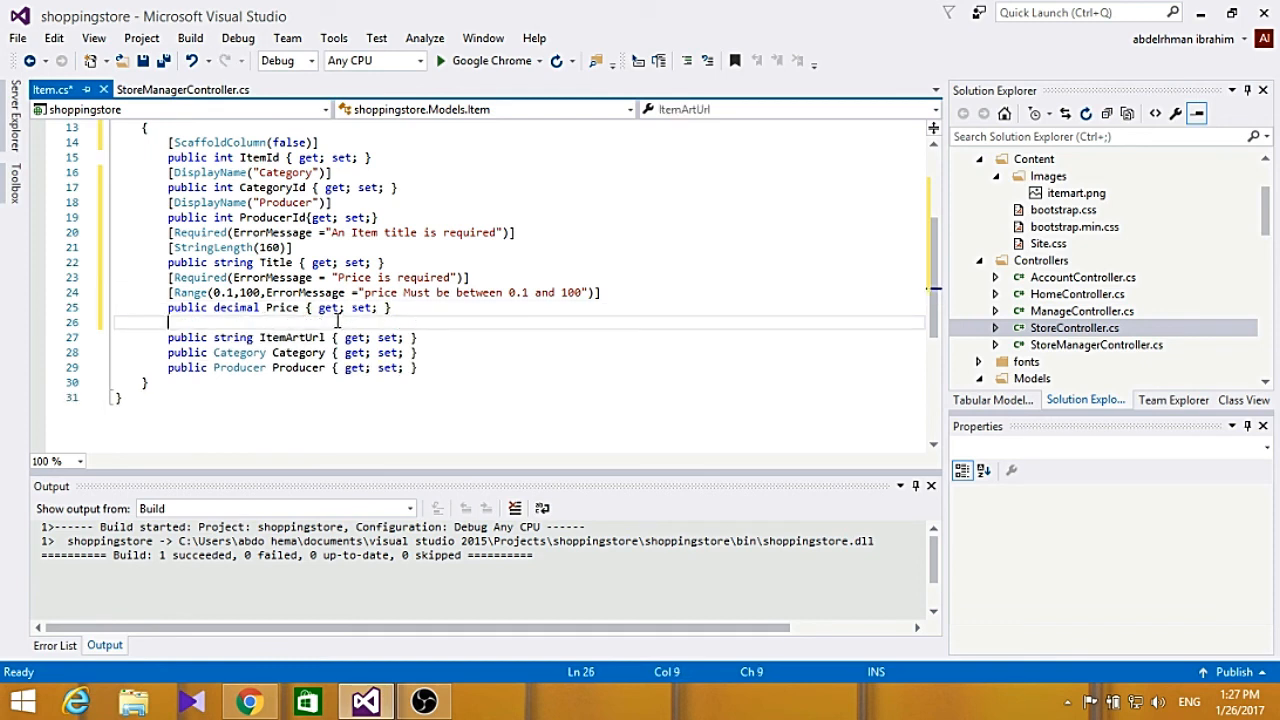
# Add [DisplayName("Item Art Url")] above ItemArtUrl and begin the next attribute line.
pyautogui.write('[')
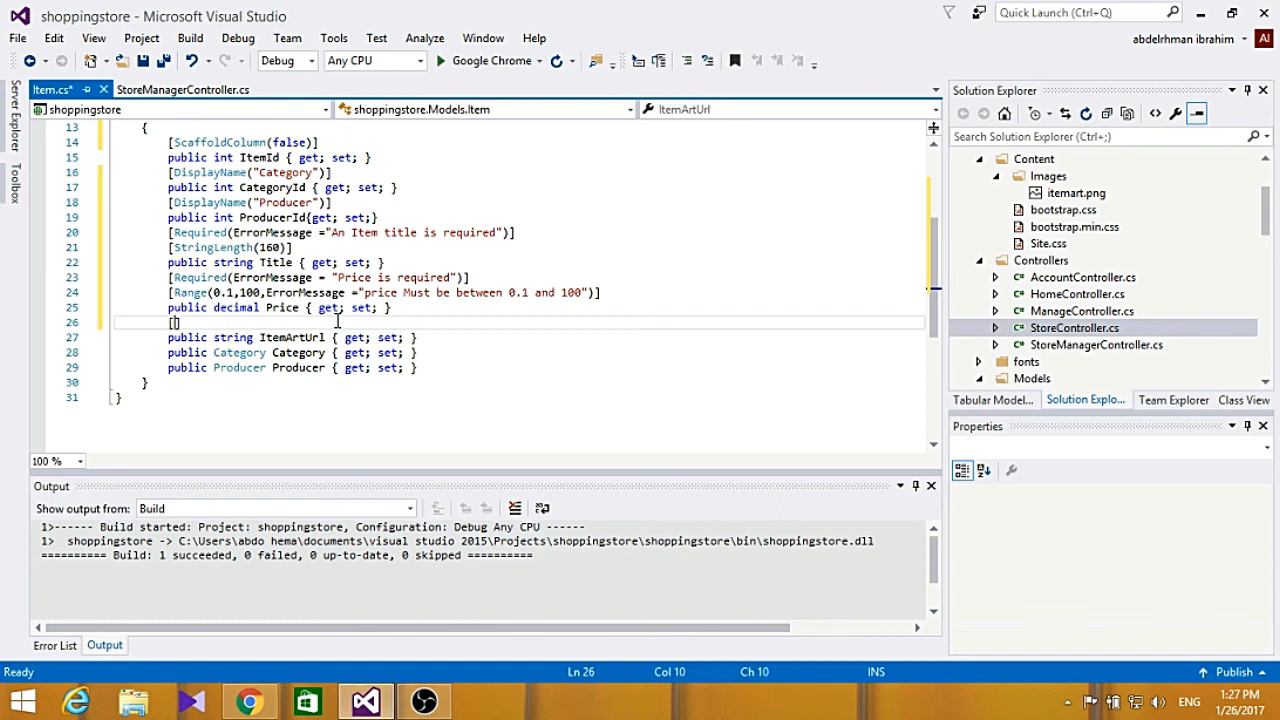
pyautogui.write('DisplayName]')
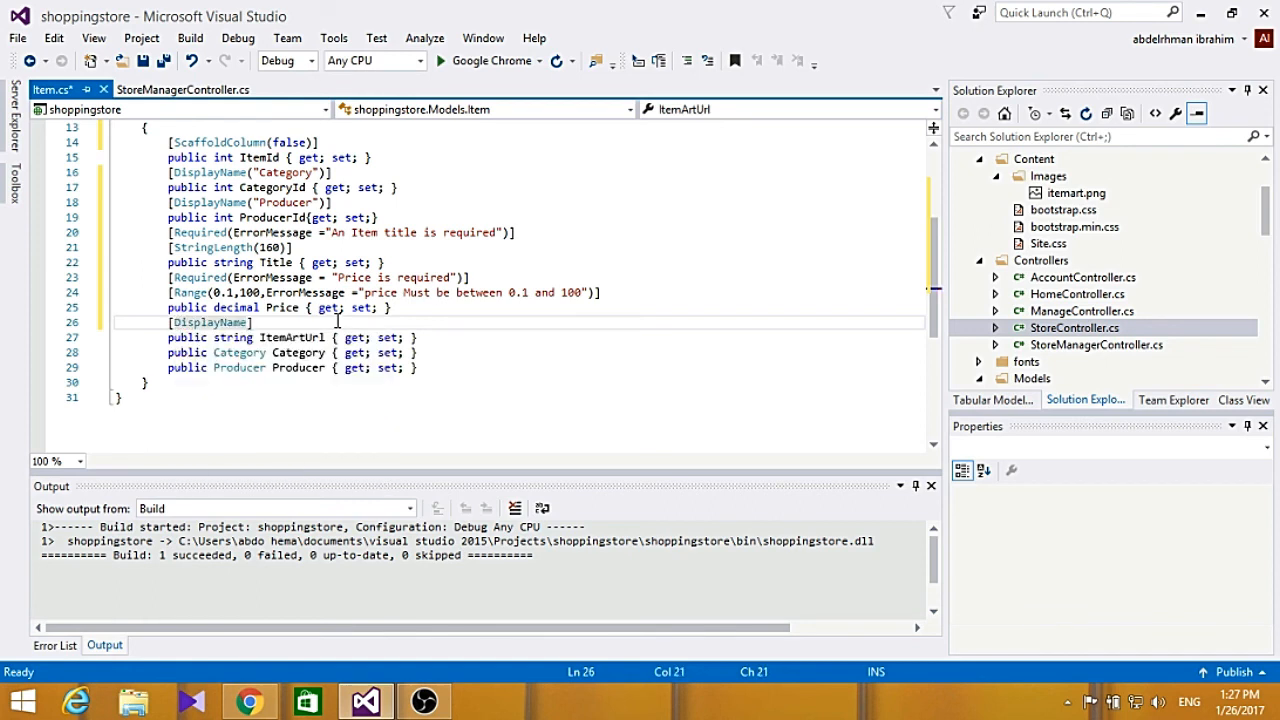
pyautogui.write('(')
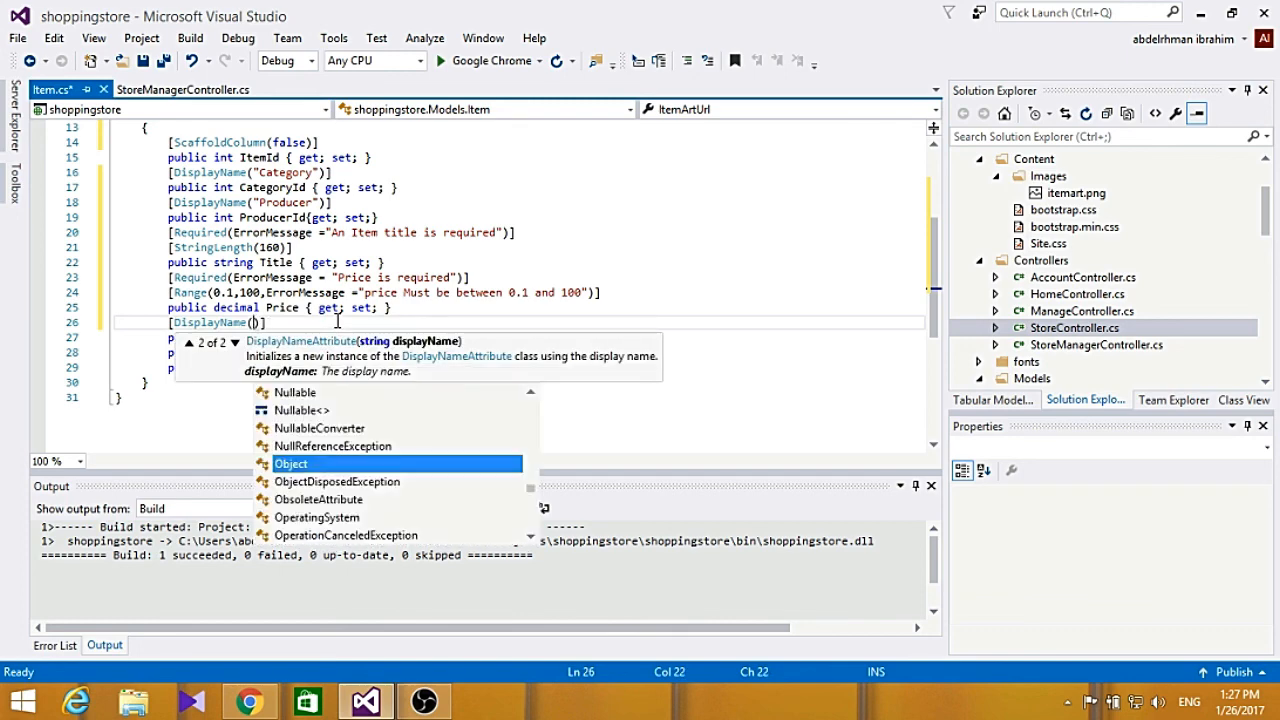
pyautogui.write('Item Art Url"')
pyautogui.write('[')
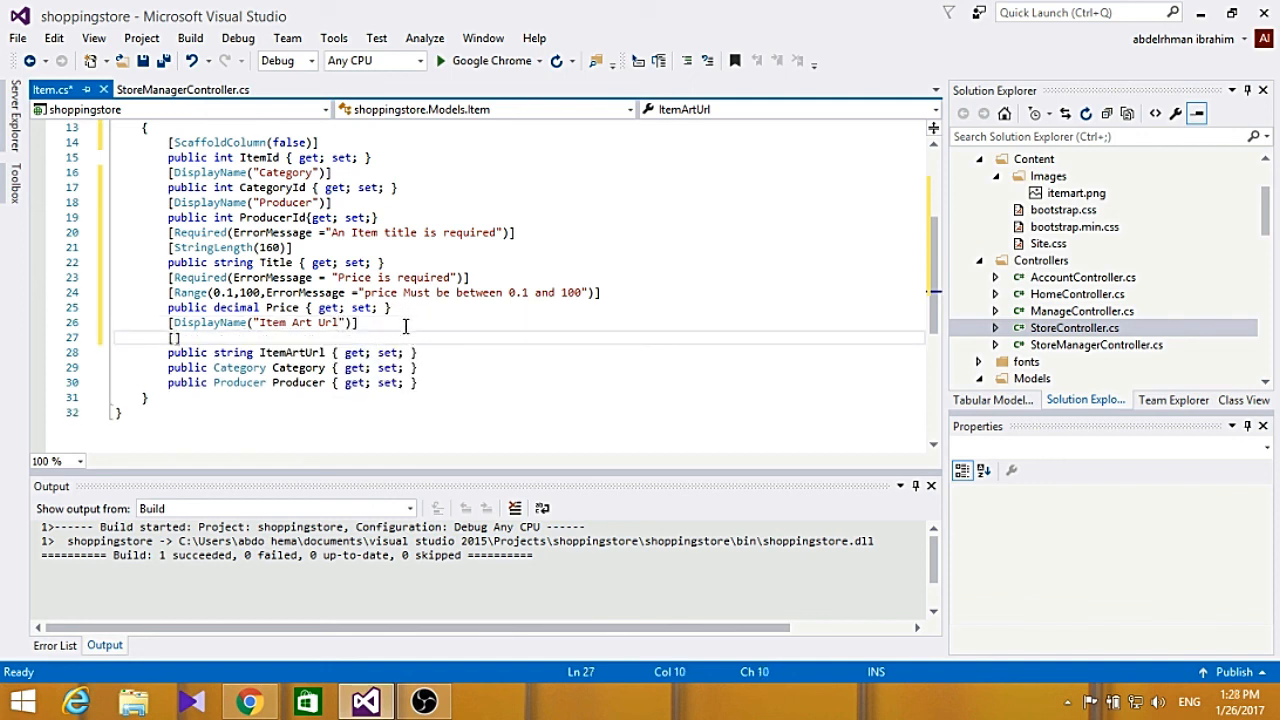
# Add a StringLength(1024) attribute above the ItemArtUrl property.
pyautogui.write('StringLength')
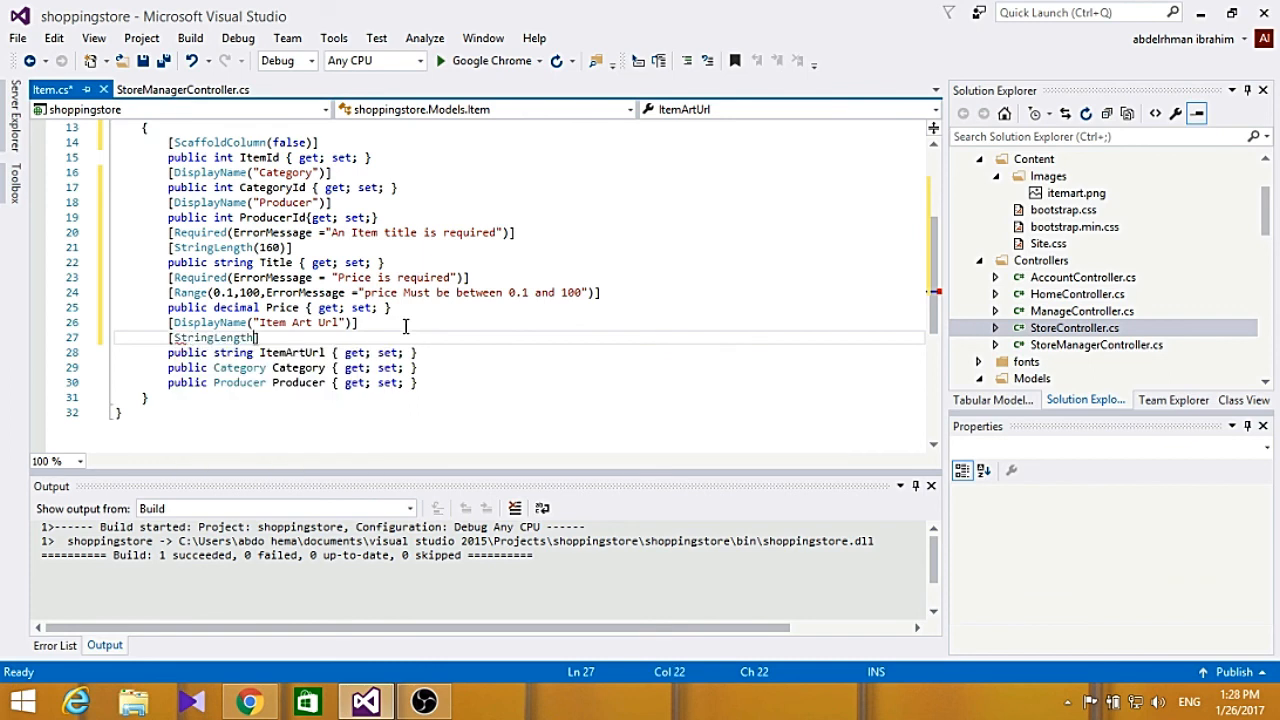
pyautogui.write('(')
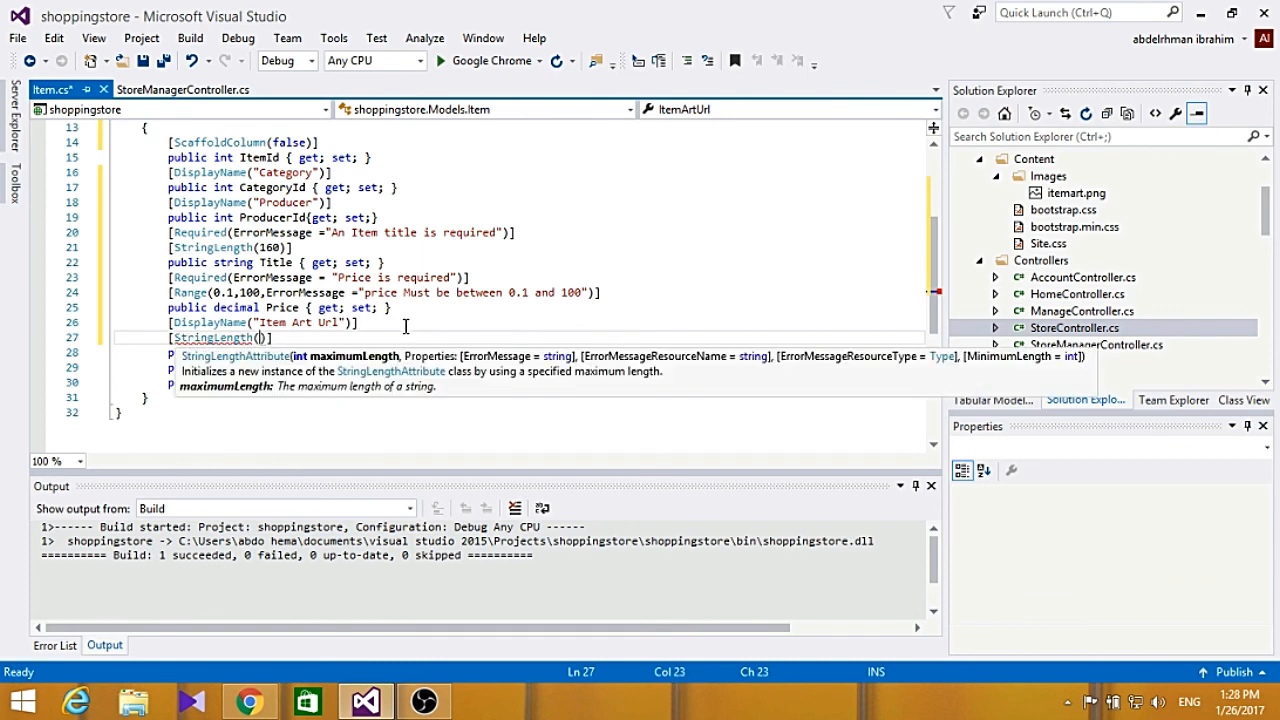
pyautogui.write('1024')
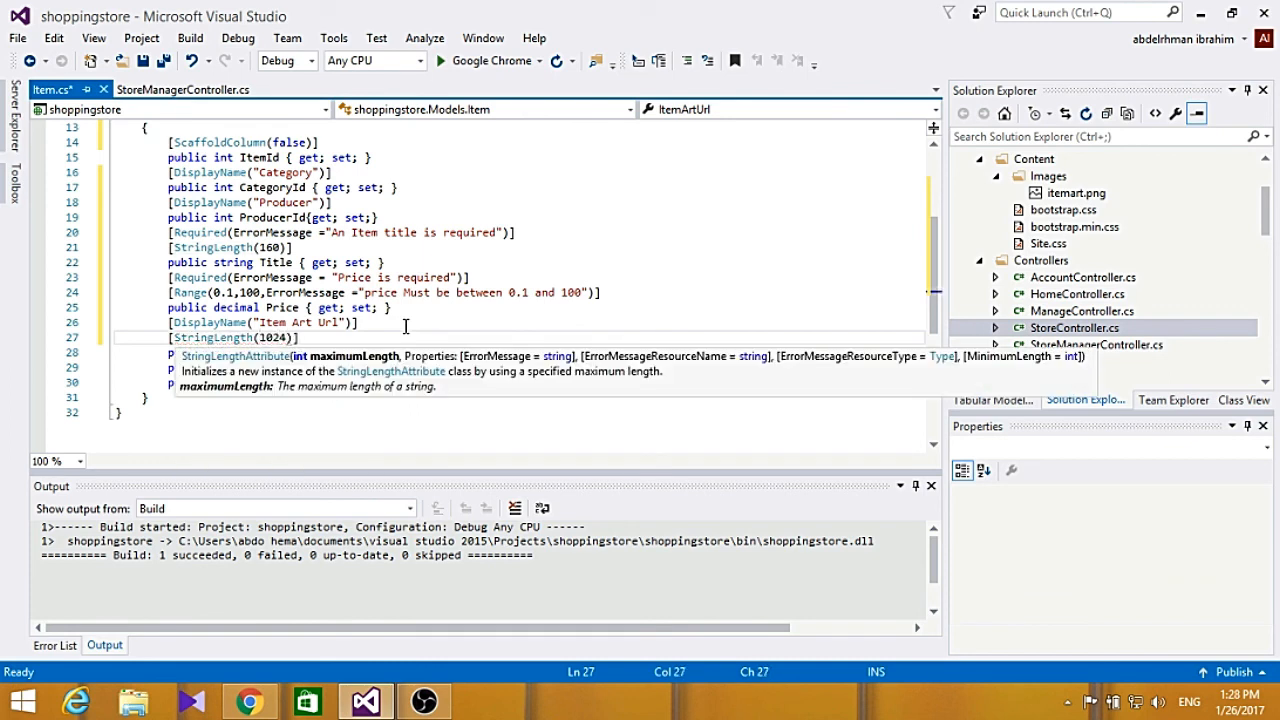